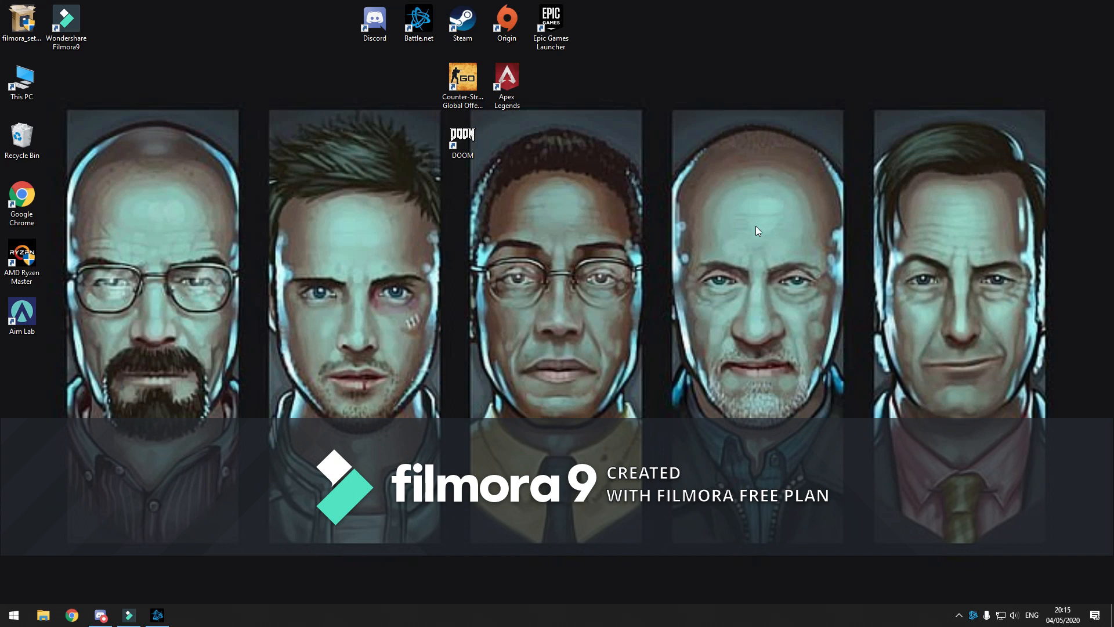
{"action": "mouse_move", "coordinate": [759, 214]}
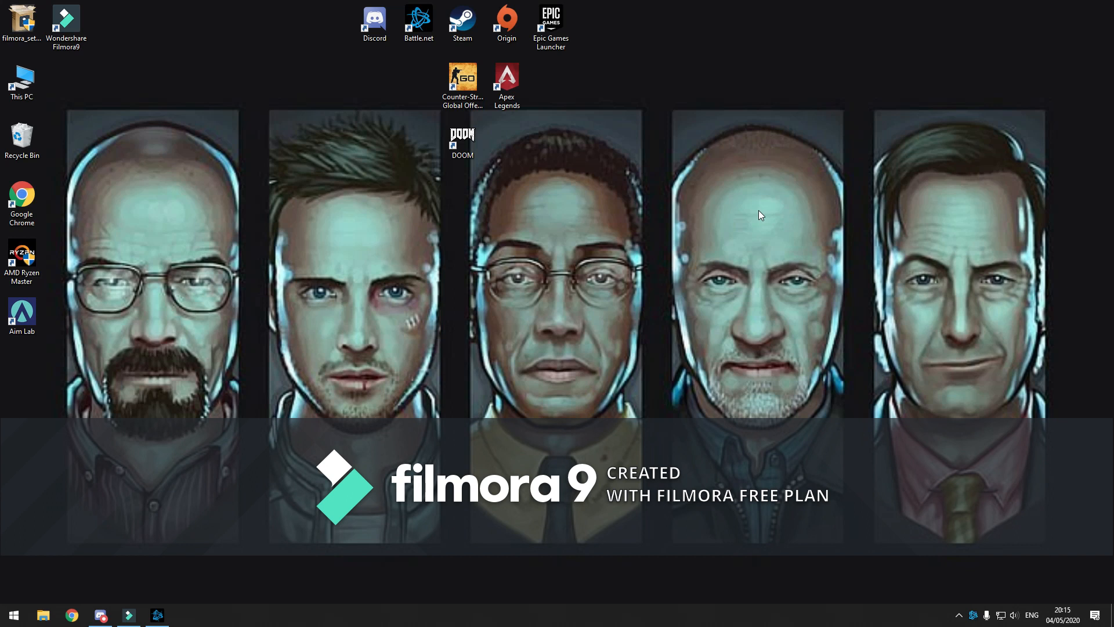
{"action": "mouse_move", "coordinate": [688, 236]}
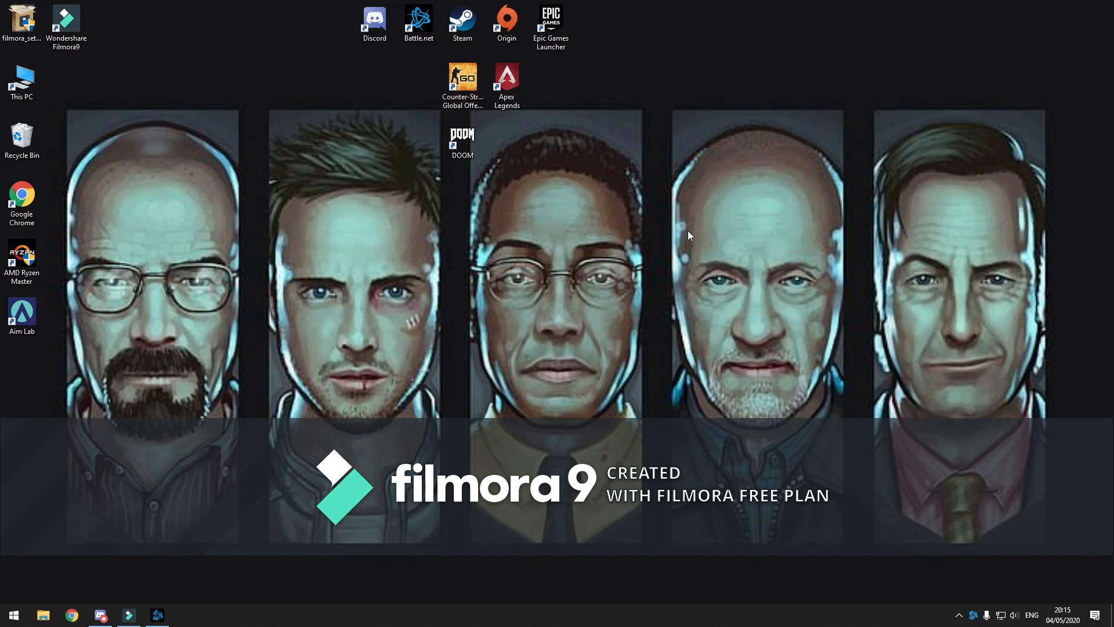
{"action": "mouse_move", "coordinate": [429, 93]}
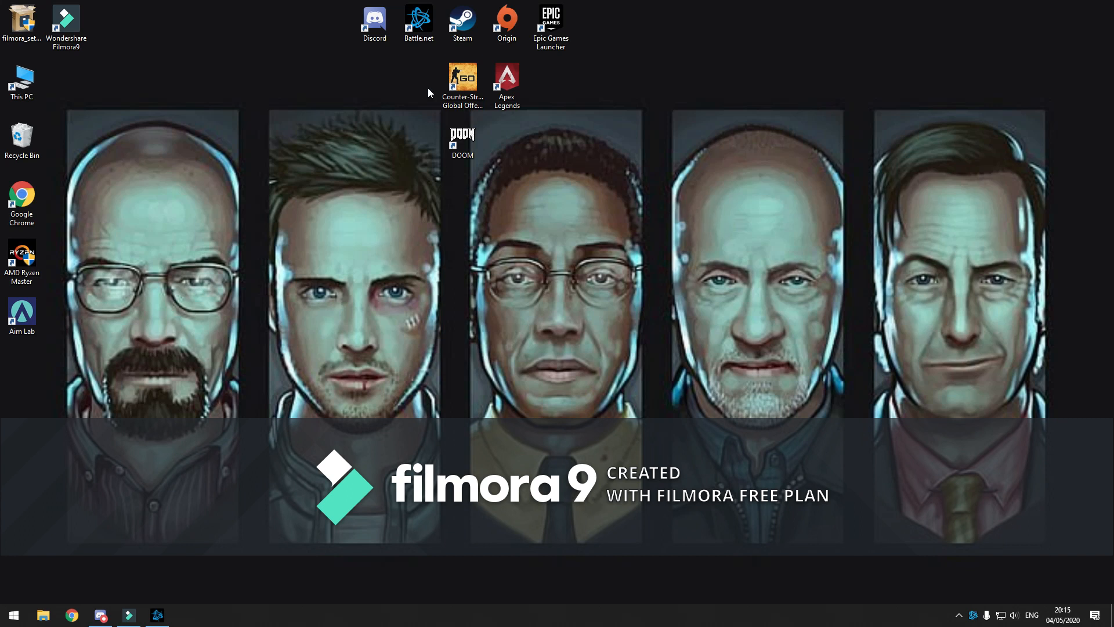
{"action": "mouse_move", "coordinate": [421, 71]}
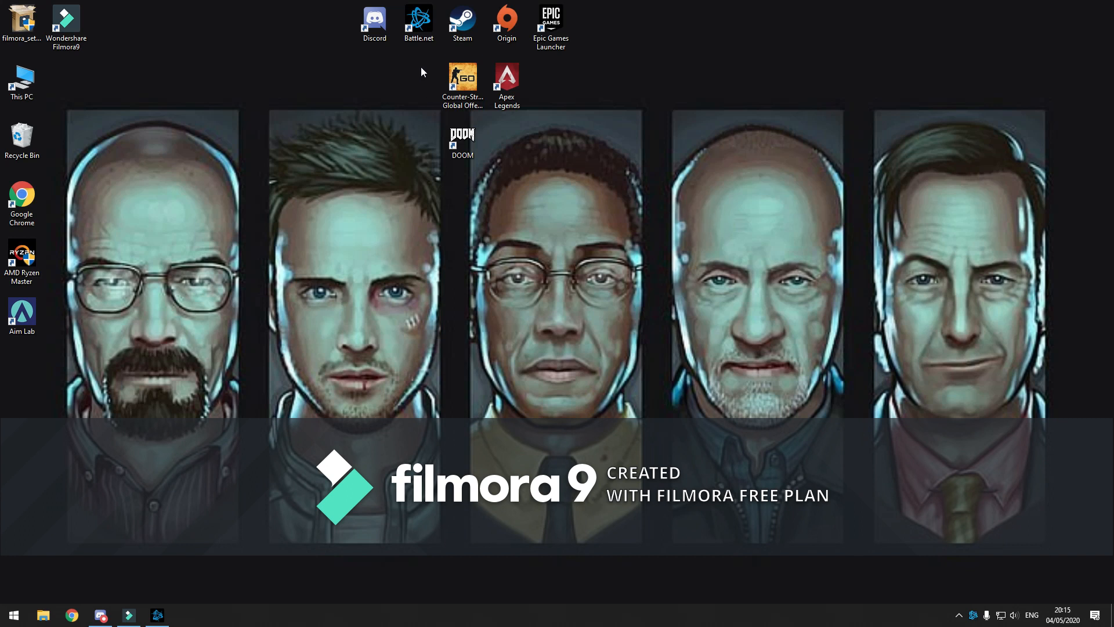
Enable the -d3d11 additional command line argument for Call of Duty: MW and save it
{"action": "left_click", "coordinate": [418, 23]}
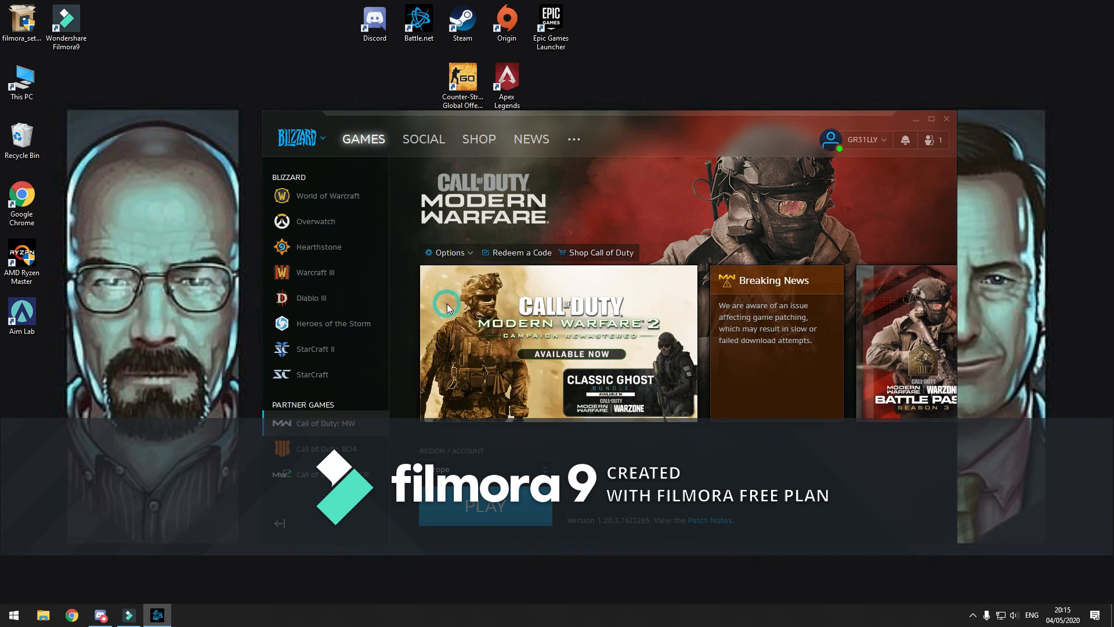
{"action": "left_click", "coordinate": [448, 252]}
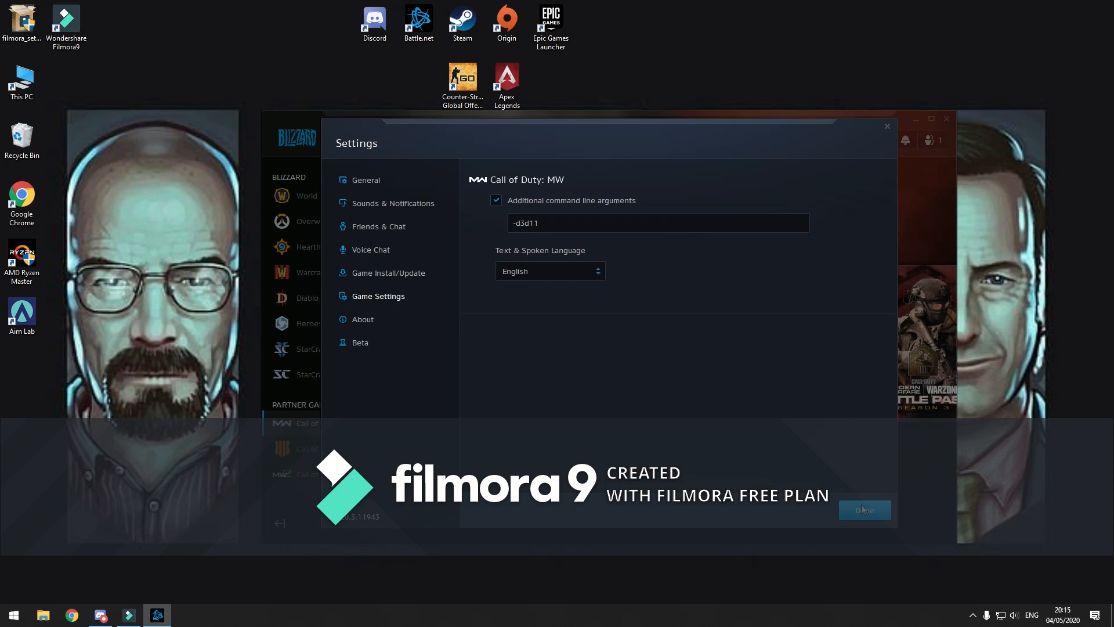
{"action": "left_click", "coordinate": [863, 510]}
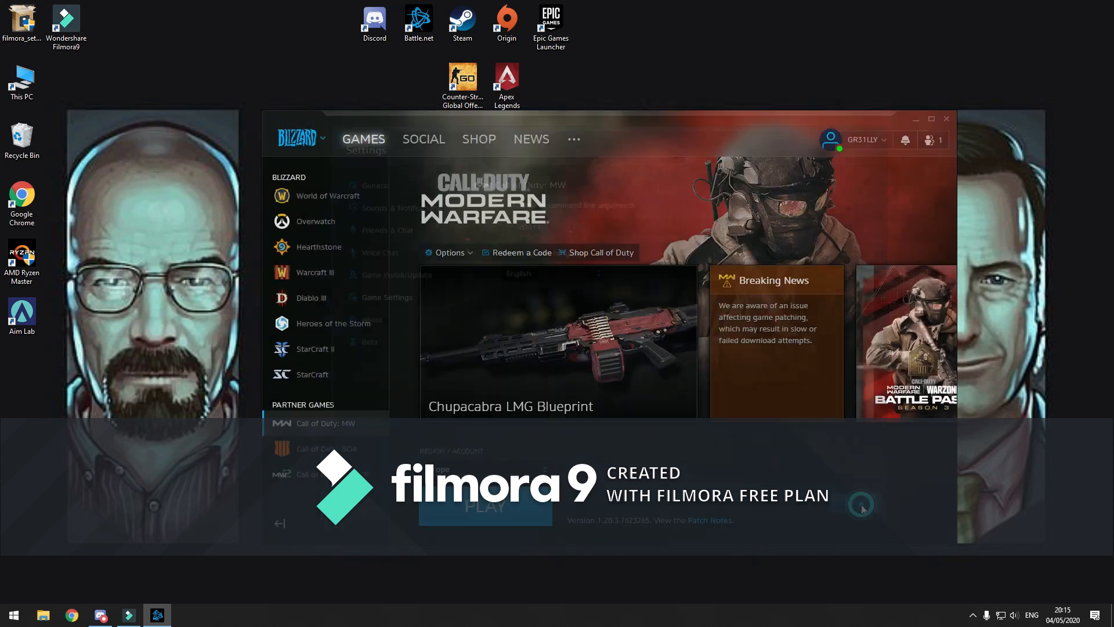
{"action": "left_click", "coordinate": [297, 138]}
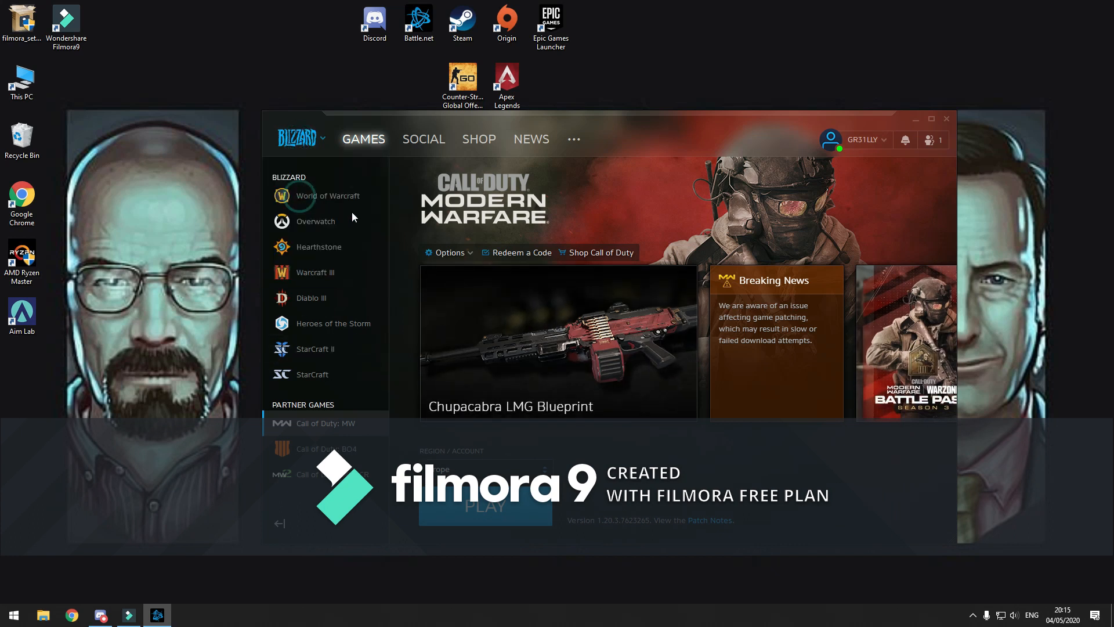
Set 'When I launch a game' to 'Exit Battle.net completely' and dismiss the launcher
{"action": "left_click", "coordinate": [605, 363]}
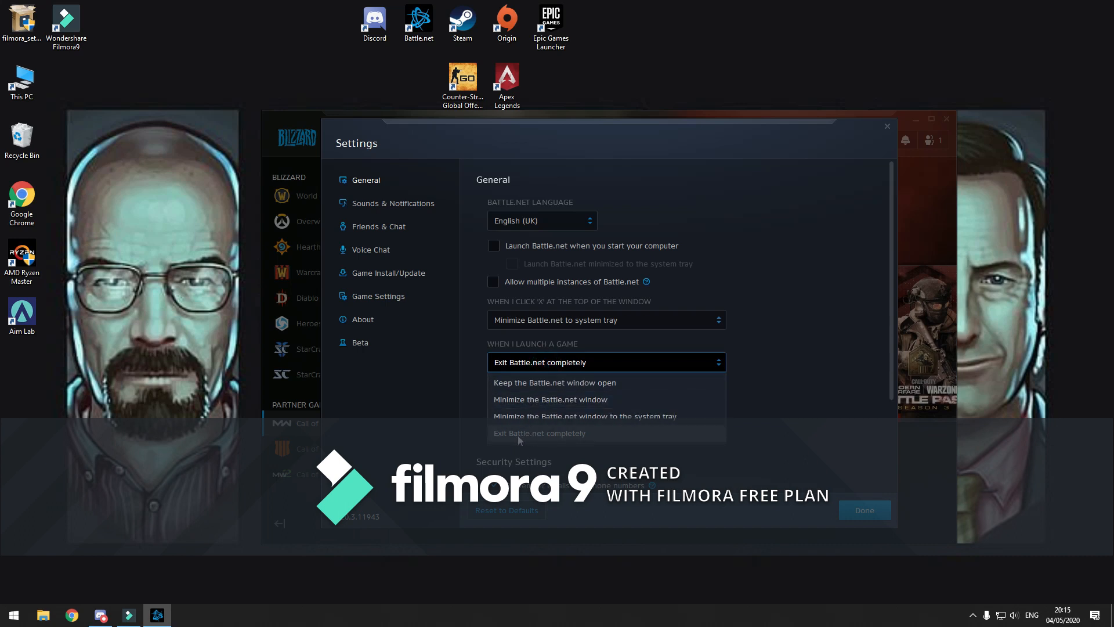
{"action": "left_click", "coordinate": [539, 433]}
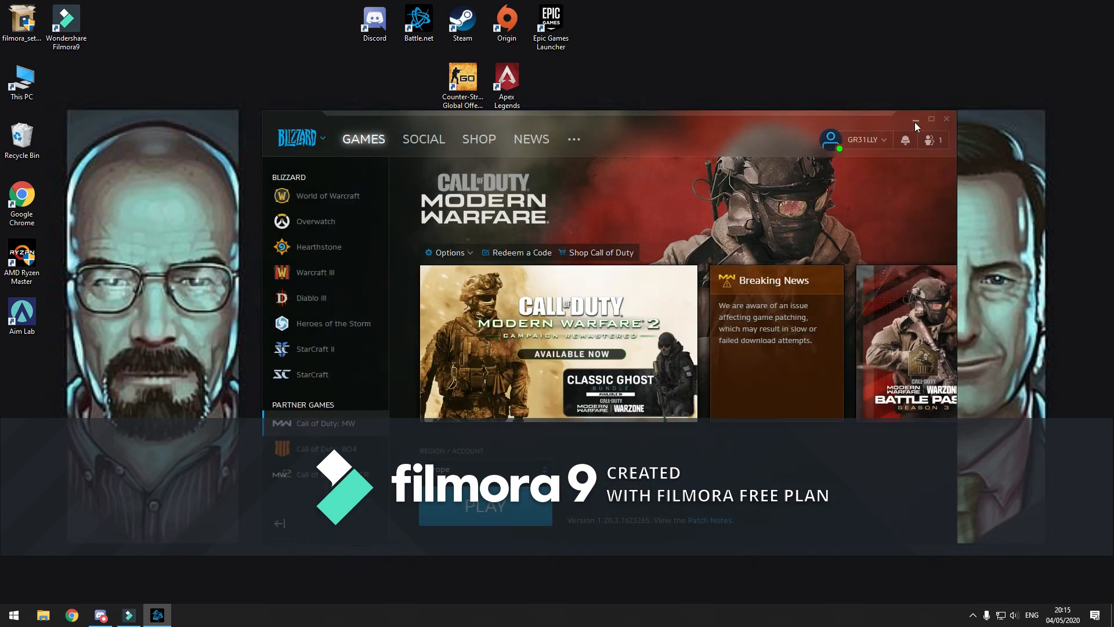
{"action": "left_click", "coordinate": [916, 119]}
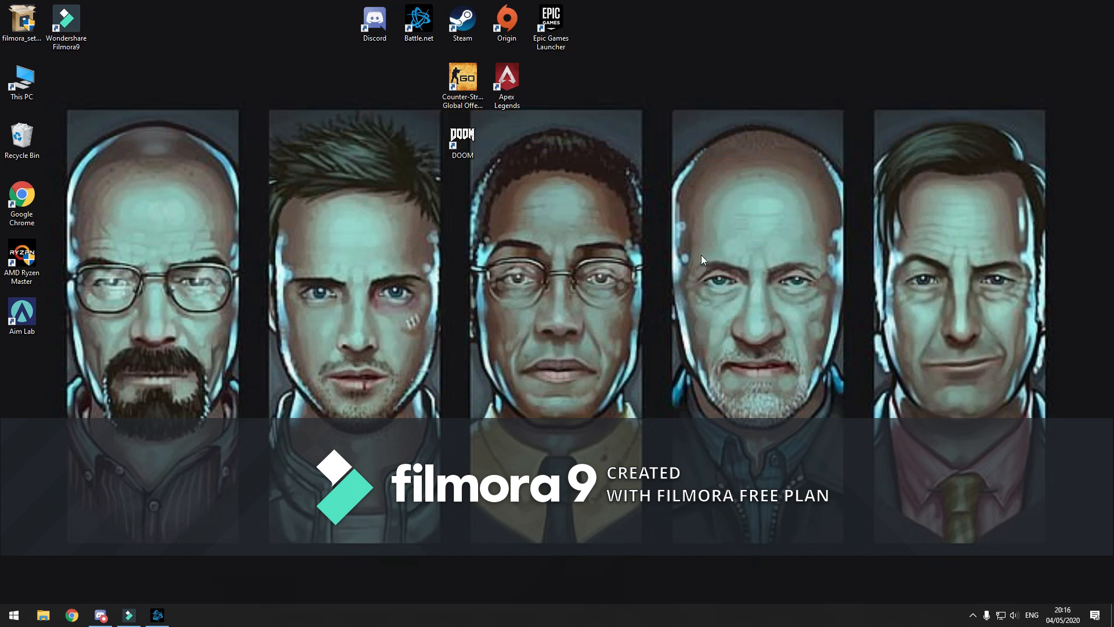
{"action": "mouse_move", "coordinate": [99, 584]}
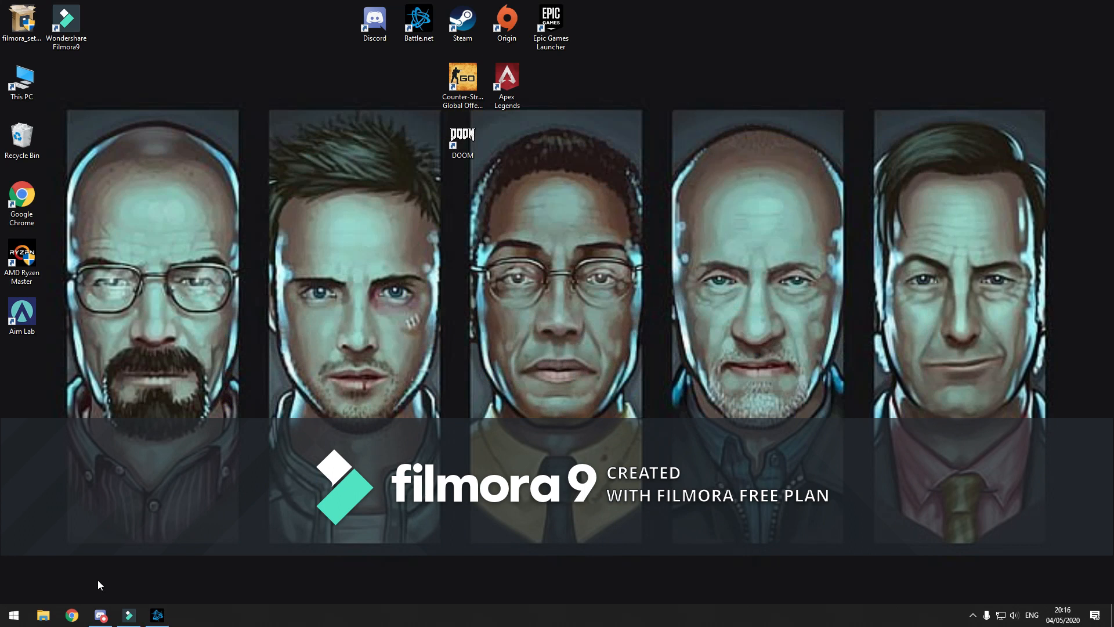
Open adv_options from Documents > Call of Duty Modern Warfare > players in Notepad
{"action": "left_click", "coordinate": [42, 615]}
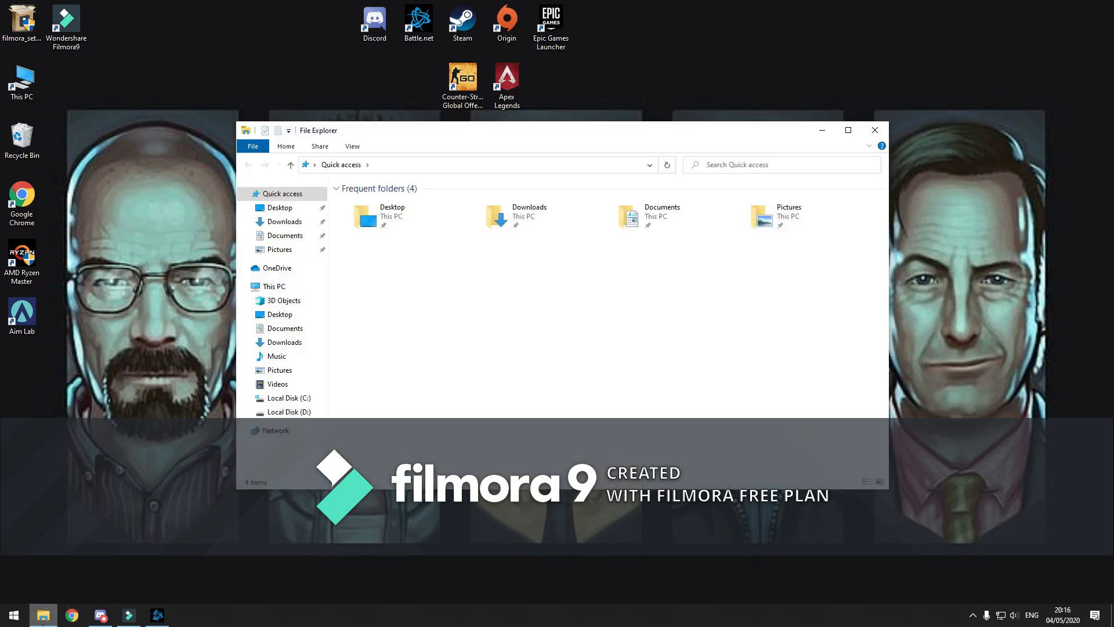
{"action": "mouse_move", "coordinate": [663, 216]}
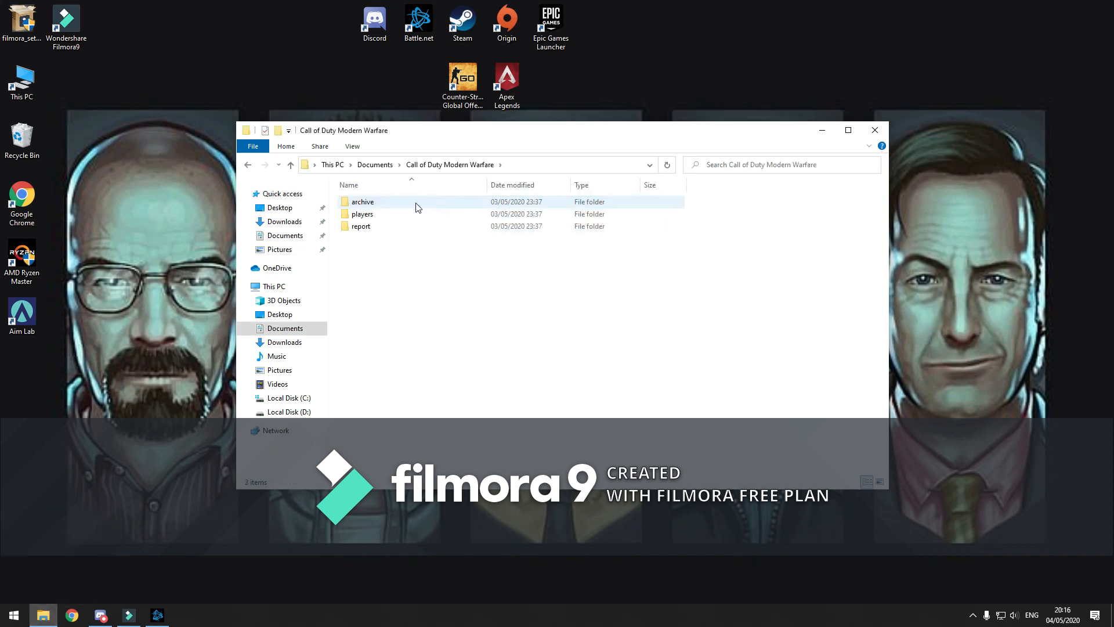
{"action": "mouse_move", "coordinate": [395, 214]}
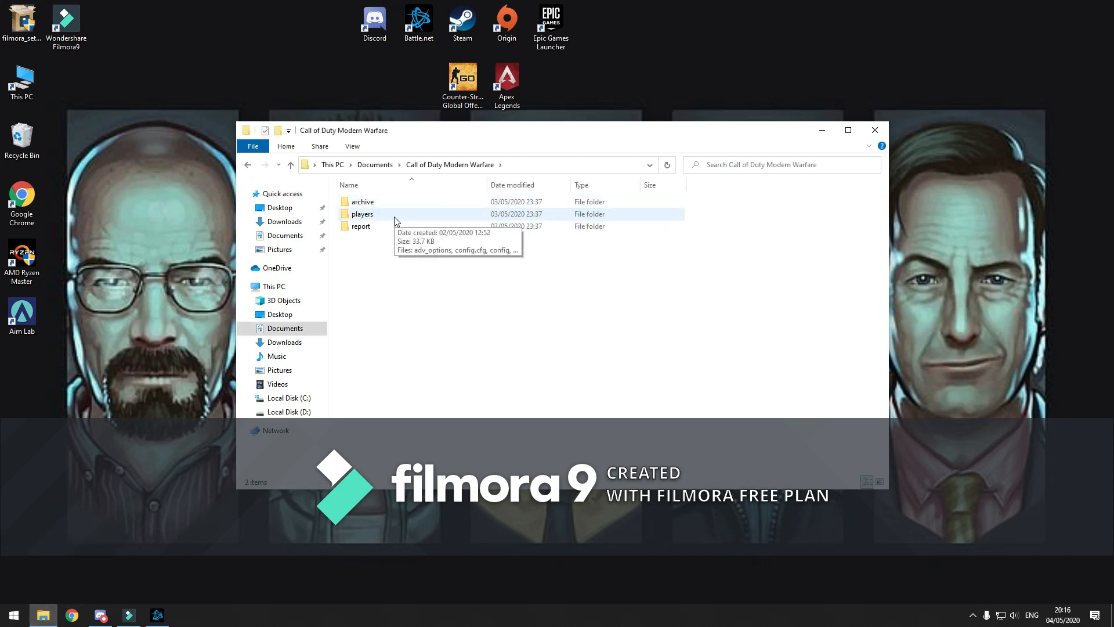
{"action": "double_click", "coordinate": [362, 214]}
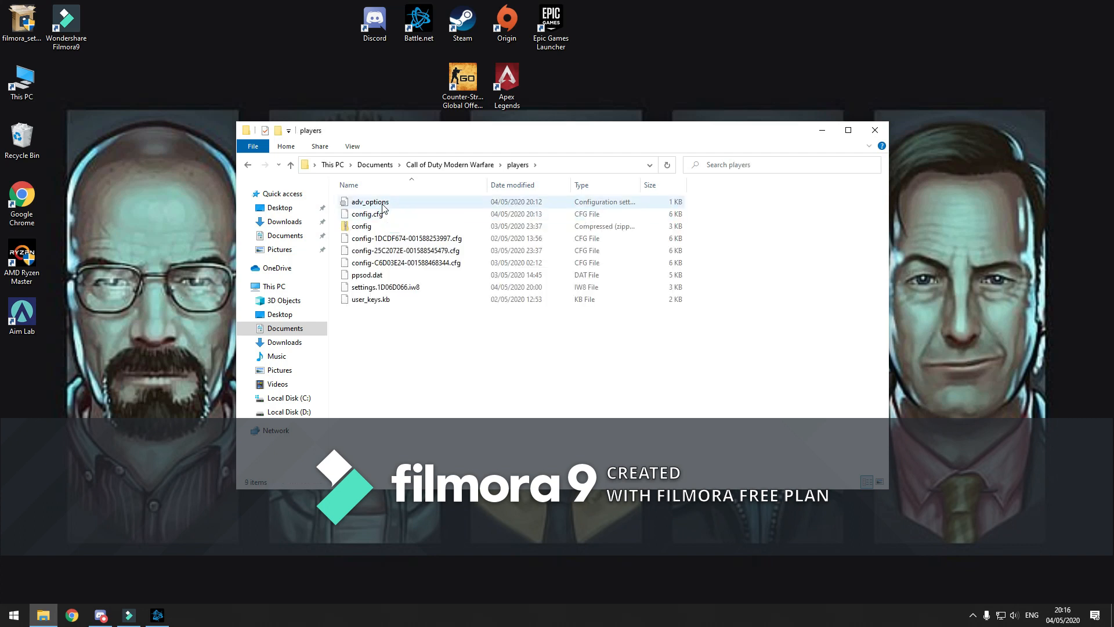
{"action": "double_click", "coordinate": [369, 202]}
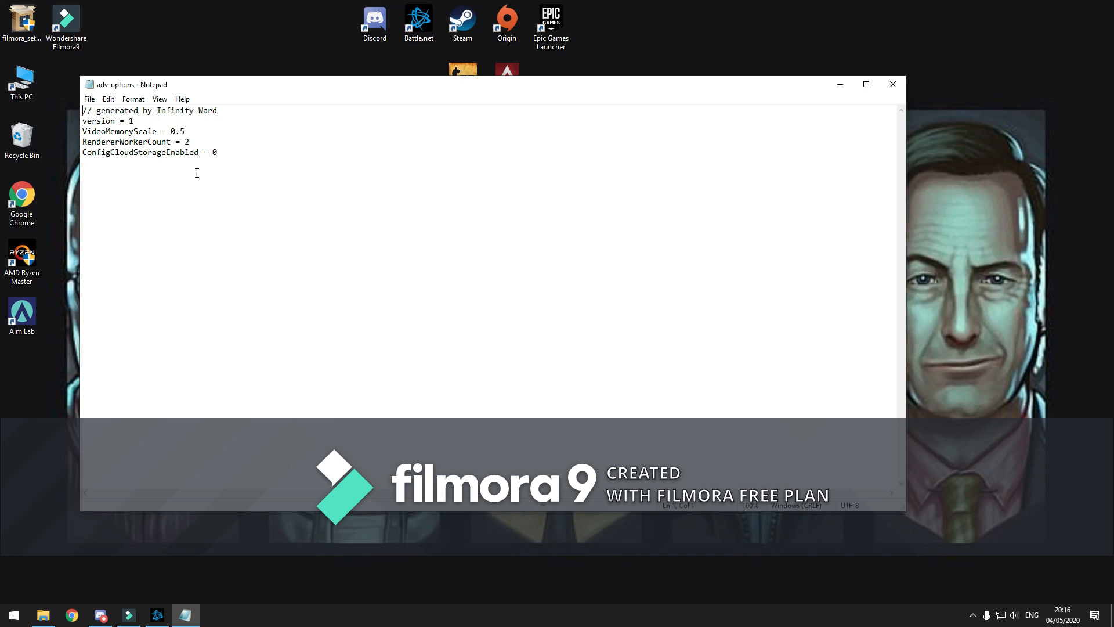
Check RendererWorkerCount reads 2 and close the adv_options file
{"action": "left_click", "coordinate": [198, 142]}
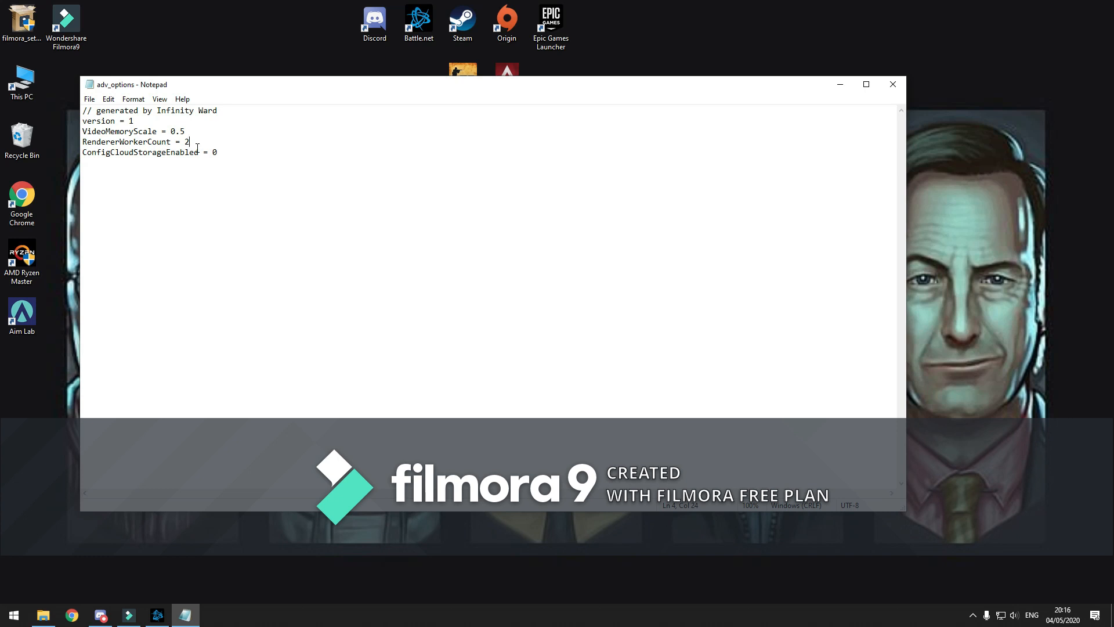
{"action": "mouse_move", "coordinate": [58, 106]}
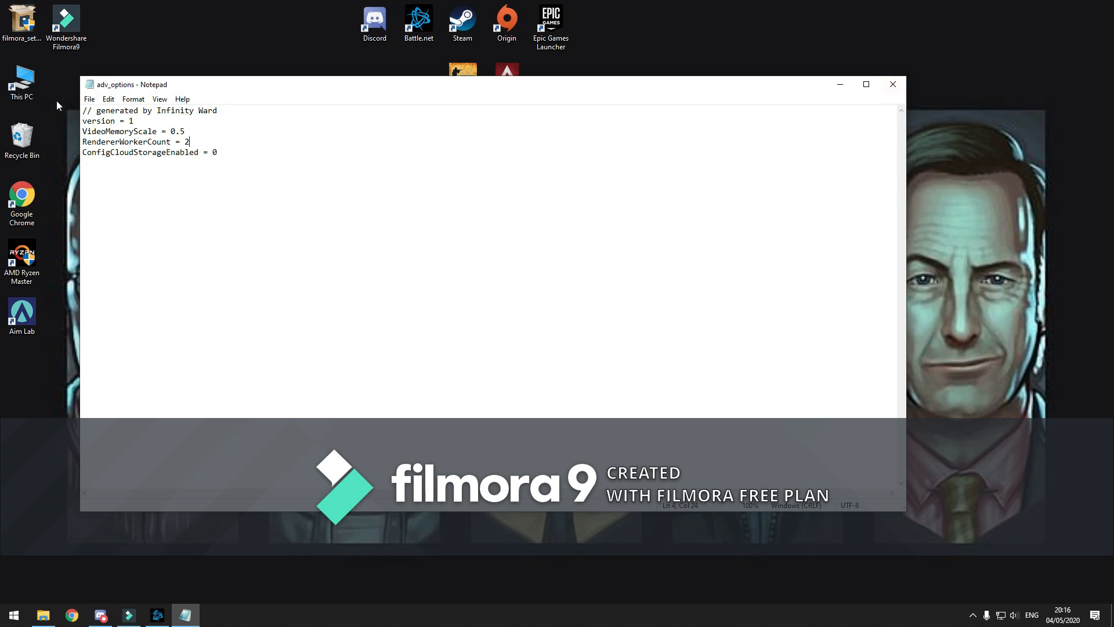
{"action": "mouse_move", "coordinate": [935, 70]}
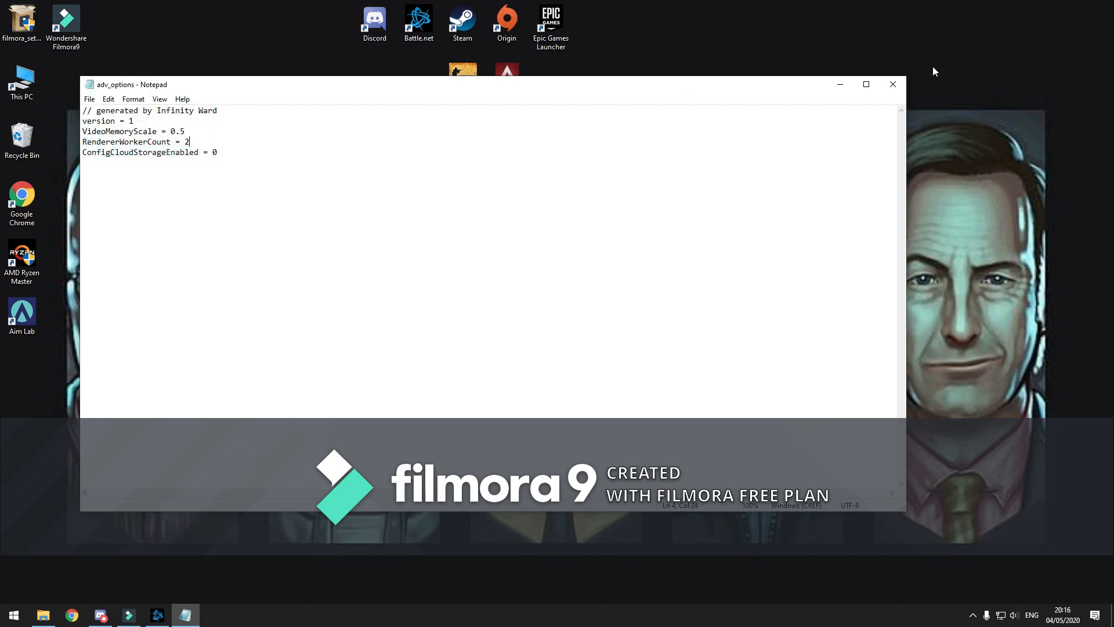
{"action": "left_click", "coordinate": [42, 616]}
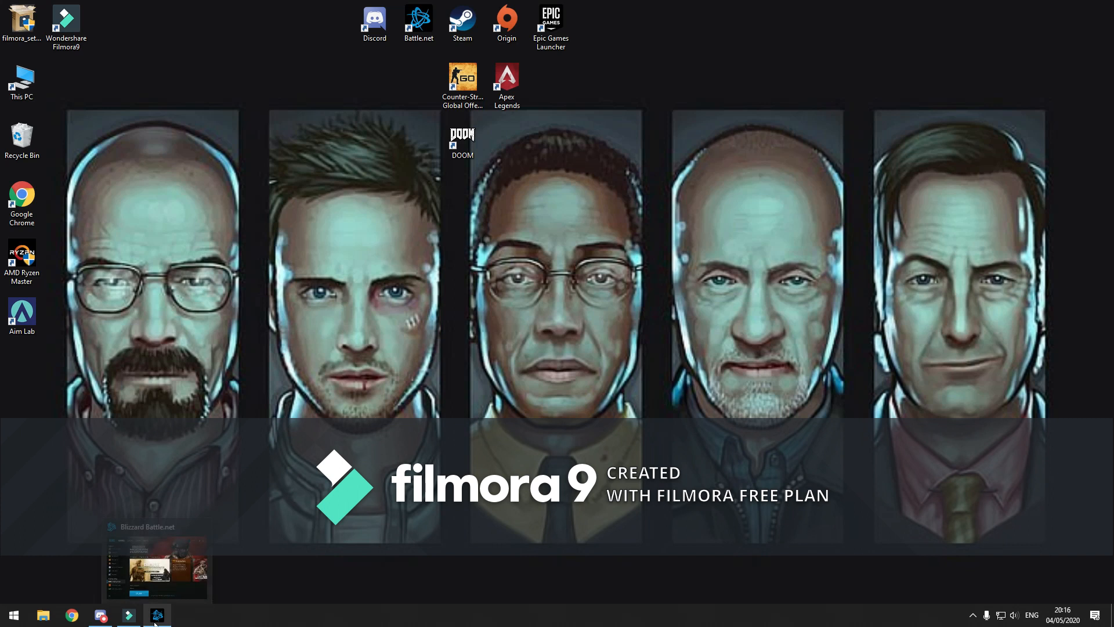
Restore Battle.net and launch Warzone to its main menu with Task Manager open
{"action": "left_click", "coordinate": [155, 615]}
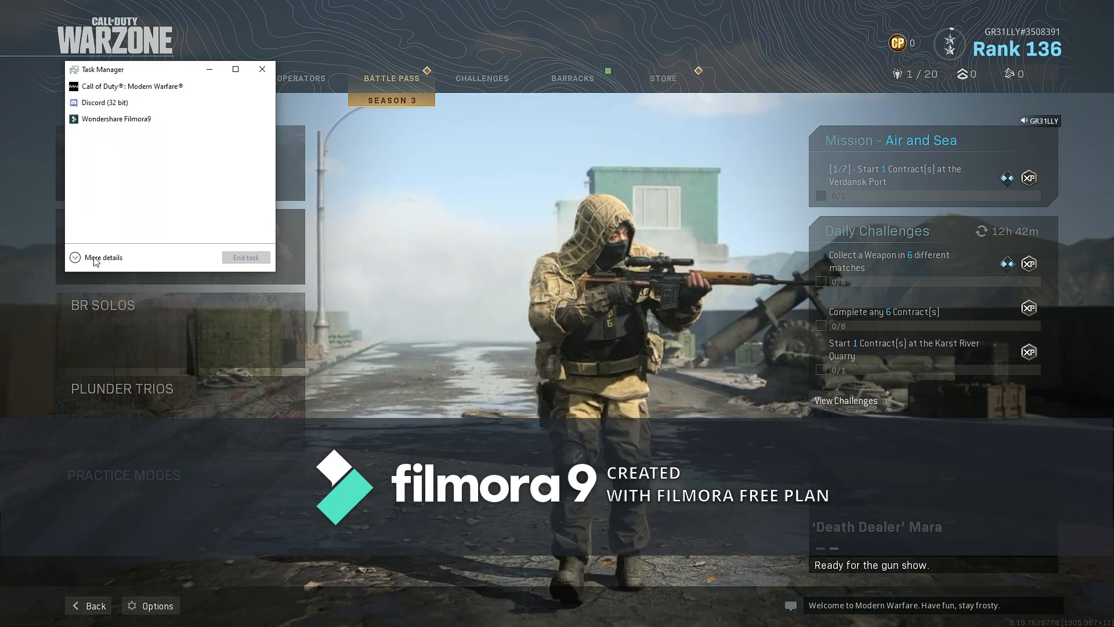
Expand Task Manager to full details, set ModernWarfare.exe to Normal priority, and close it
{"action": "left_click", "coordinate": [103, 257]}
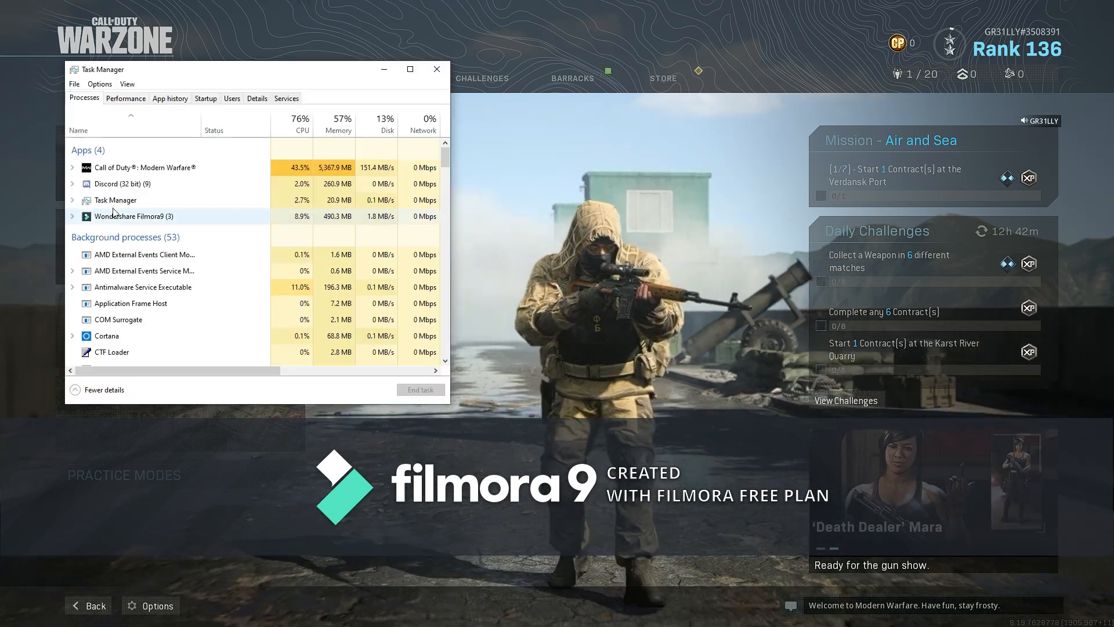
{"action": "left_click", "coordinate": [126, 98]}
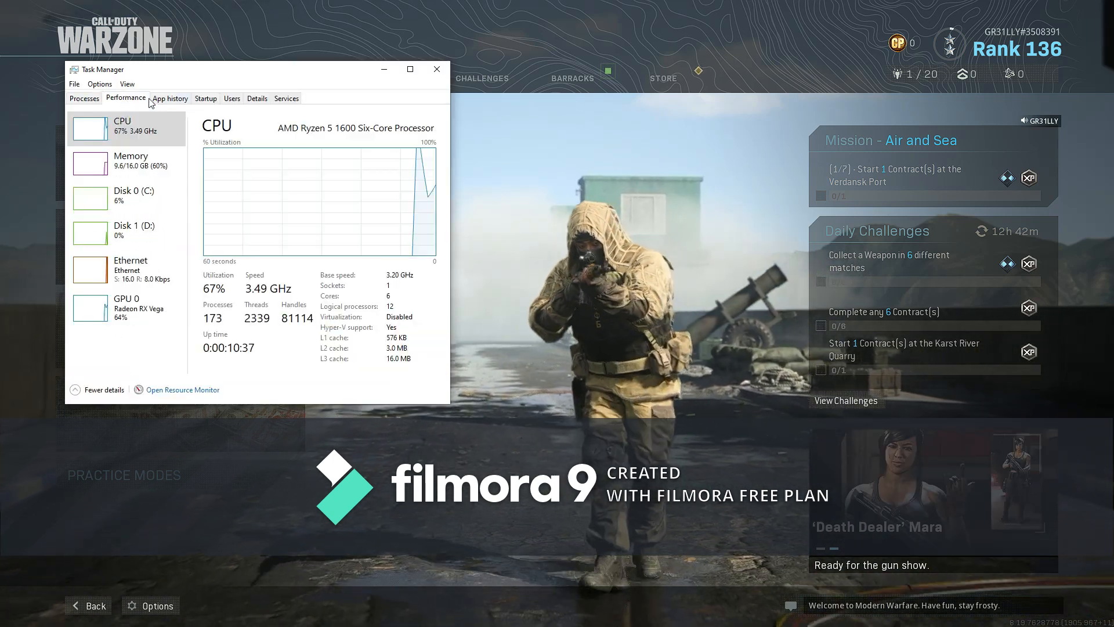
{"action": "left_click", "coordinate": [232, 97]}
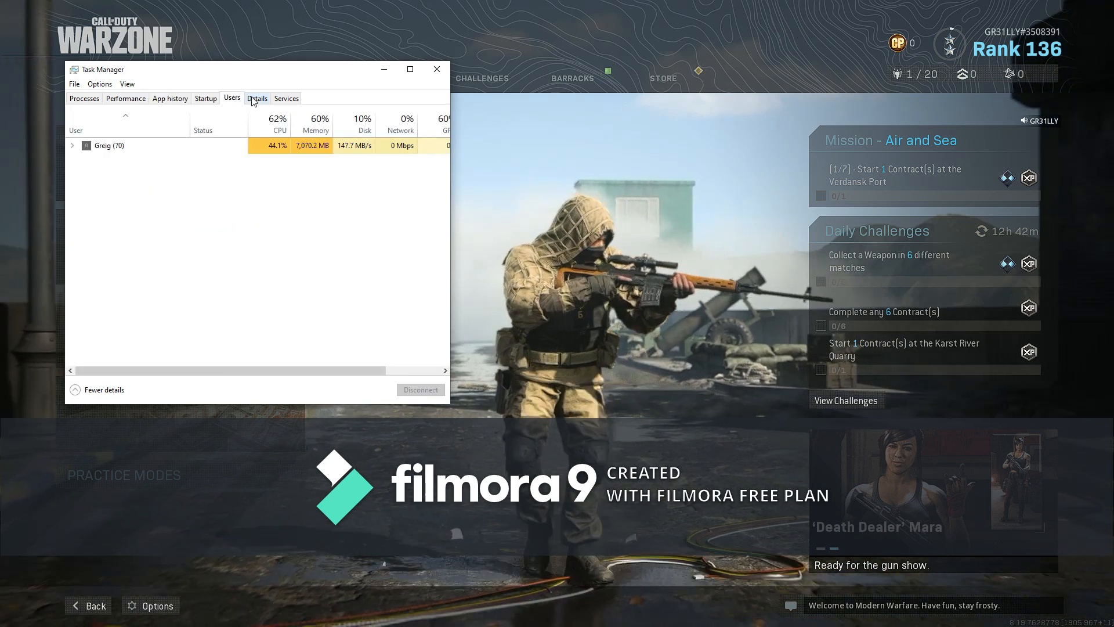
{"action": "left_click", "coordinate": [258, 98]}
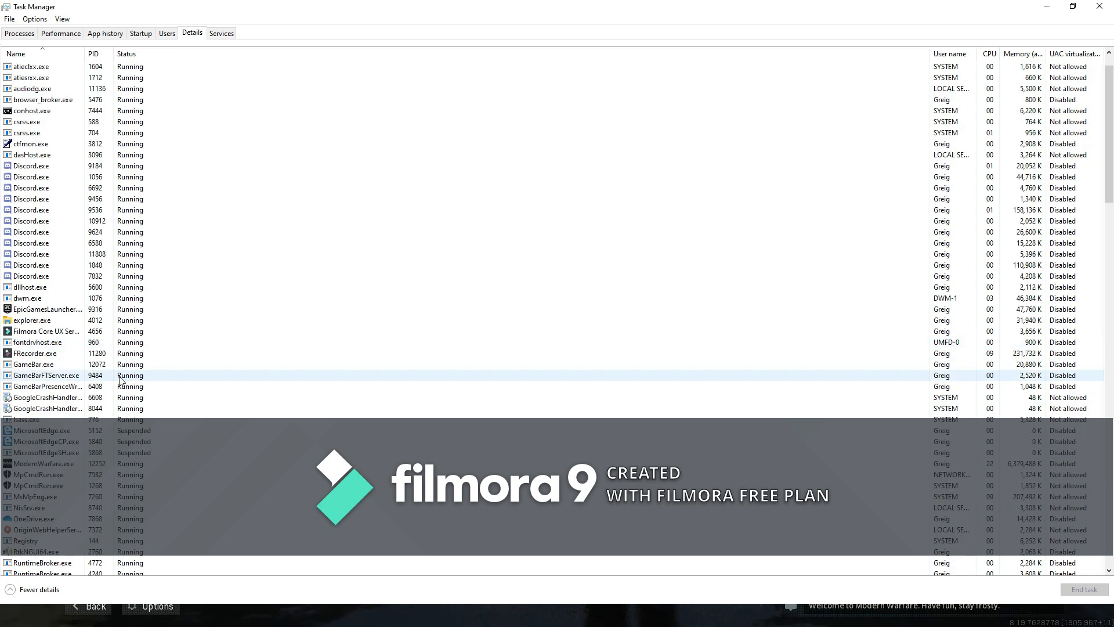
{"action": "mouse_move", "coordinate": [63, 469]}
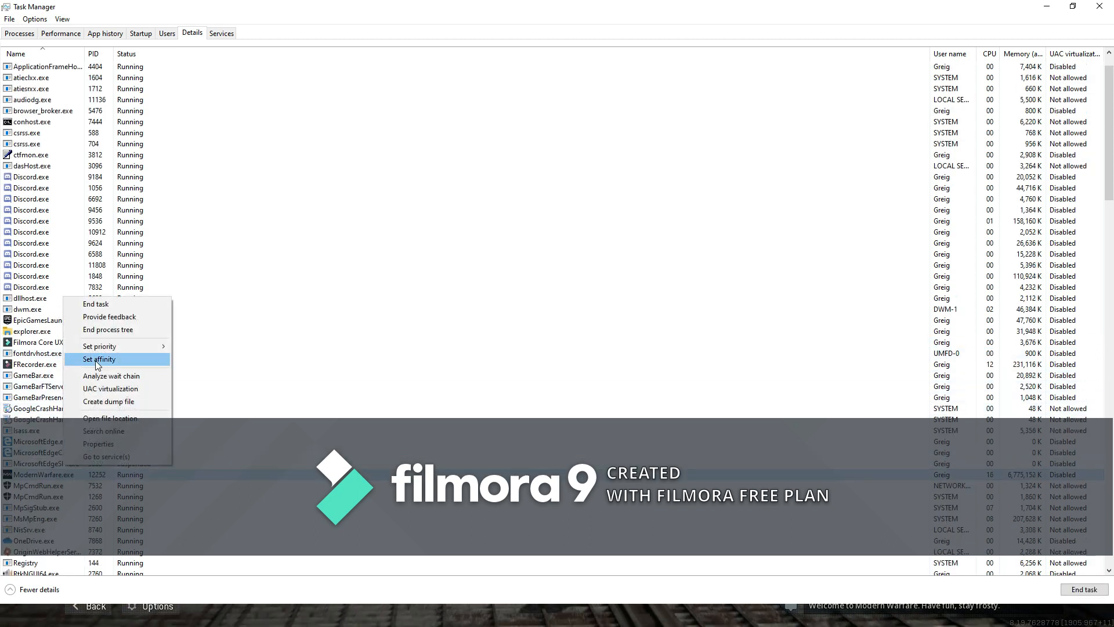
{"action": "mouse_move", "coordinate": [100, 346]}
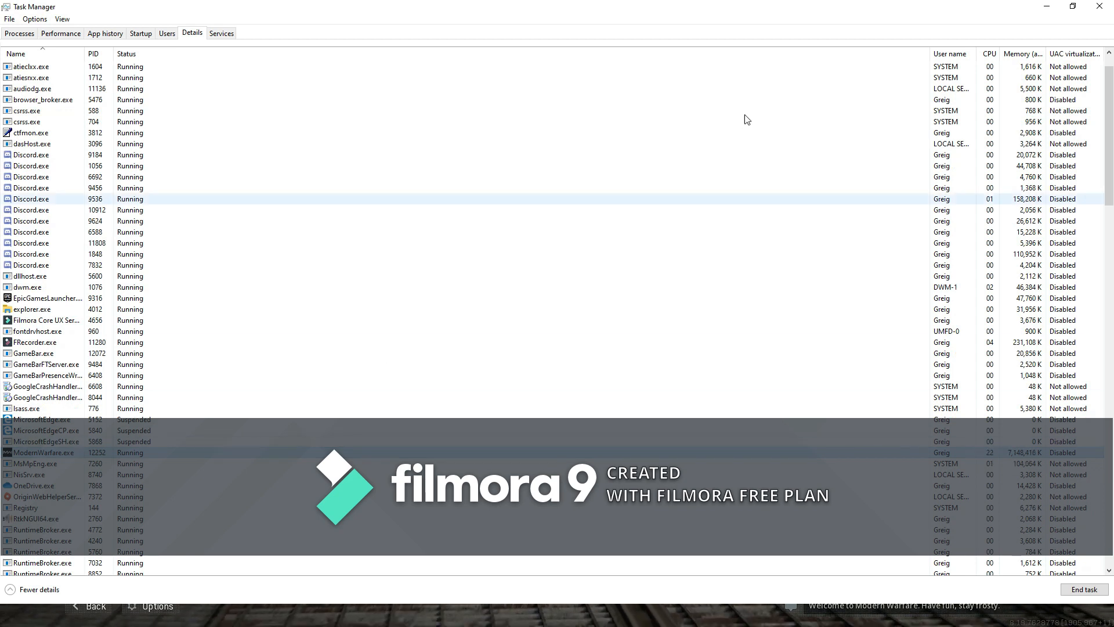
{"action": "left_click", "coordinate": [10, 19]}
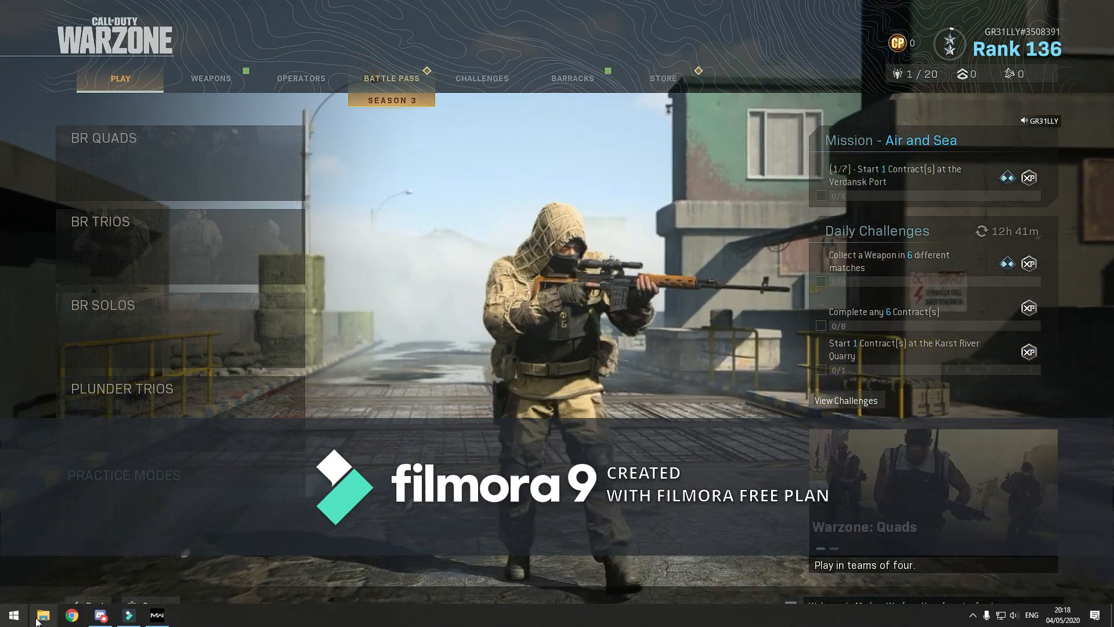
Browse to D:\Battle.net\Call of Duty Modern Warfare and select the ModernWarfare executable
{"action": "left_click", "coordinate": [44, 615]}
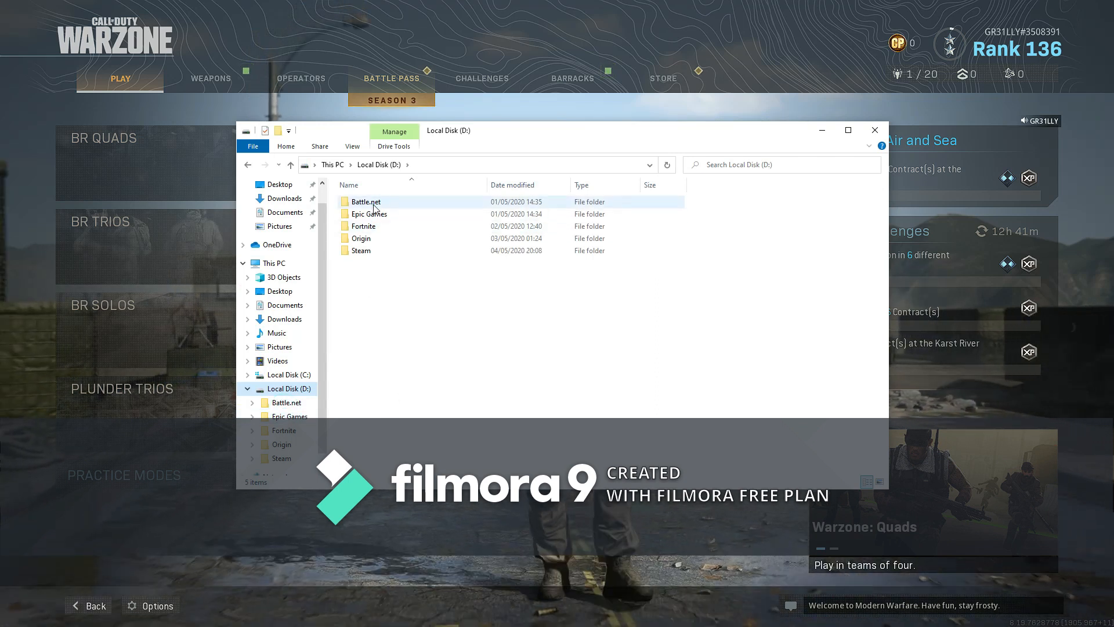
{"action": "double_click", "coordinate": [365, 200]}
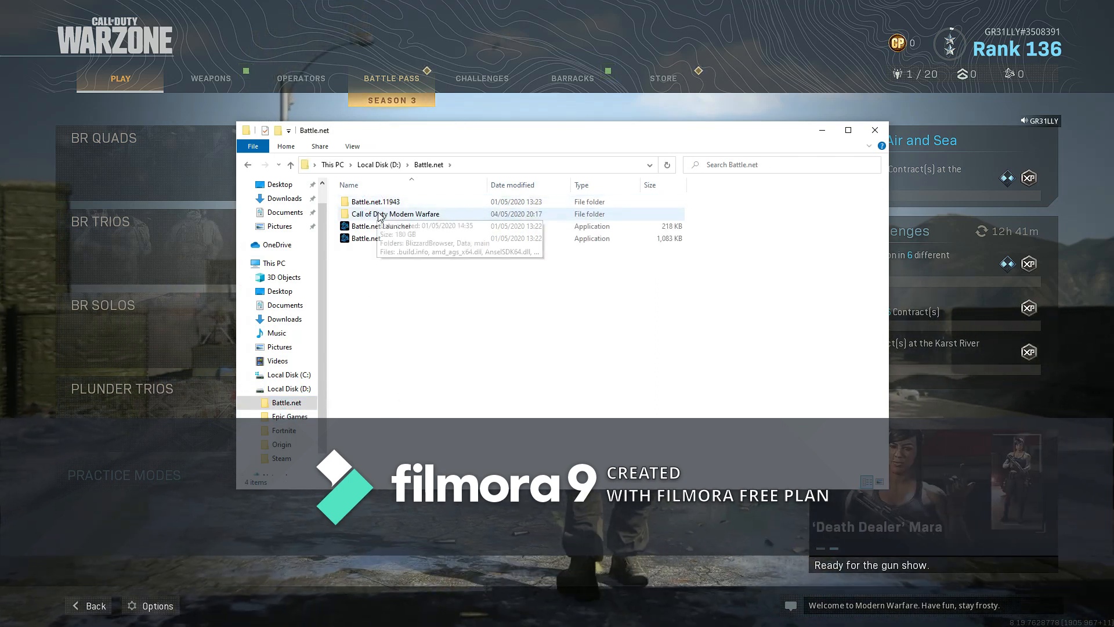
{"action": "double_click", "coordinate": [396, 213]}
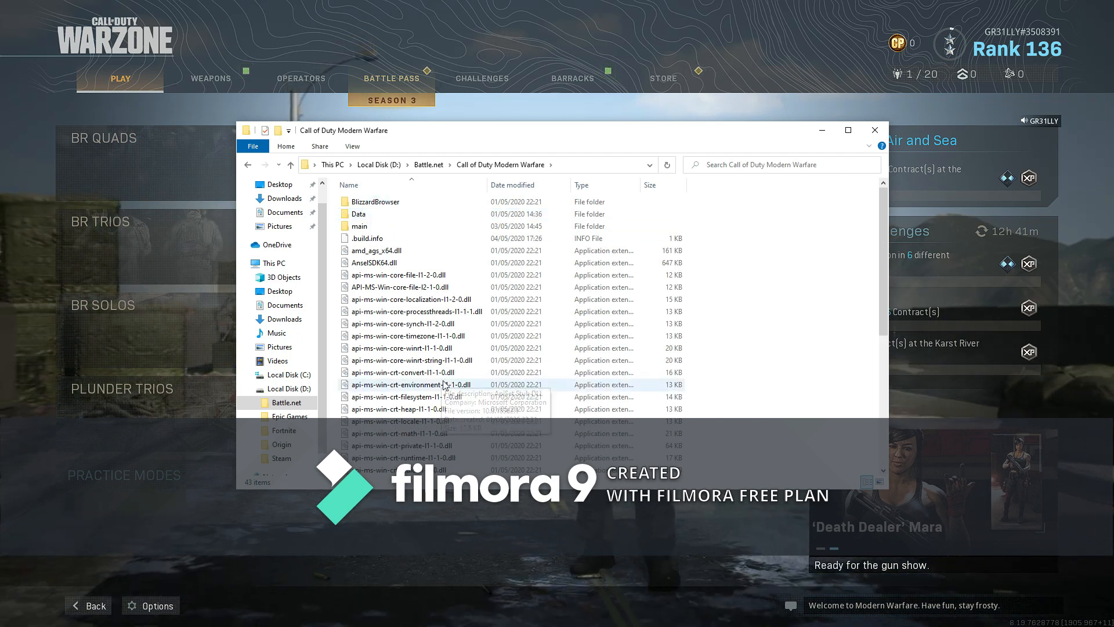
{"action": "scroll", "scroll_direction": "down", "scroll_amount": 3}
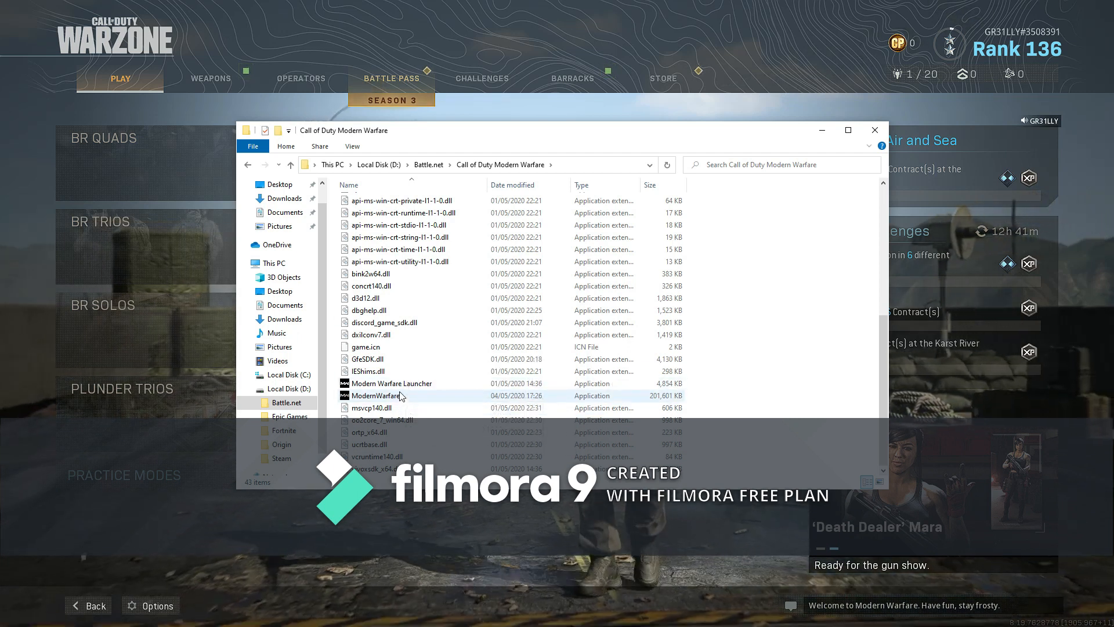
{"action": "left_click", "coordinate": [381, 395]}
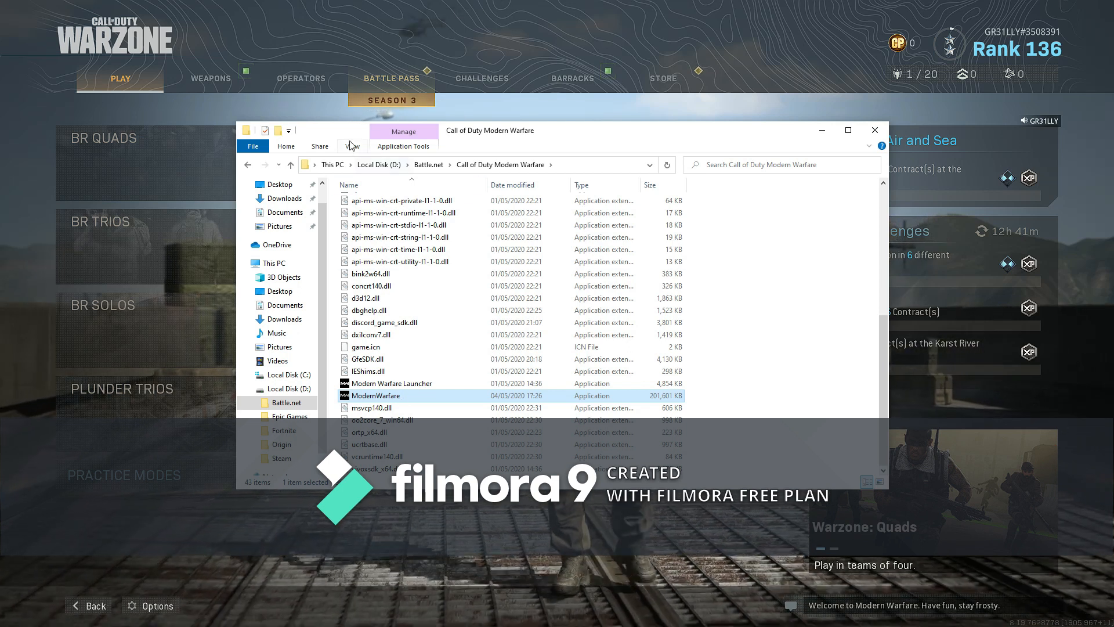
Show file name extensions and rename ModernWarfare.exe to ModernWarfare.exe1, confirming the warning
{"action": "left_click", "coordinate": [353, 147]}
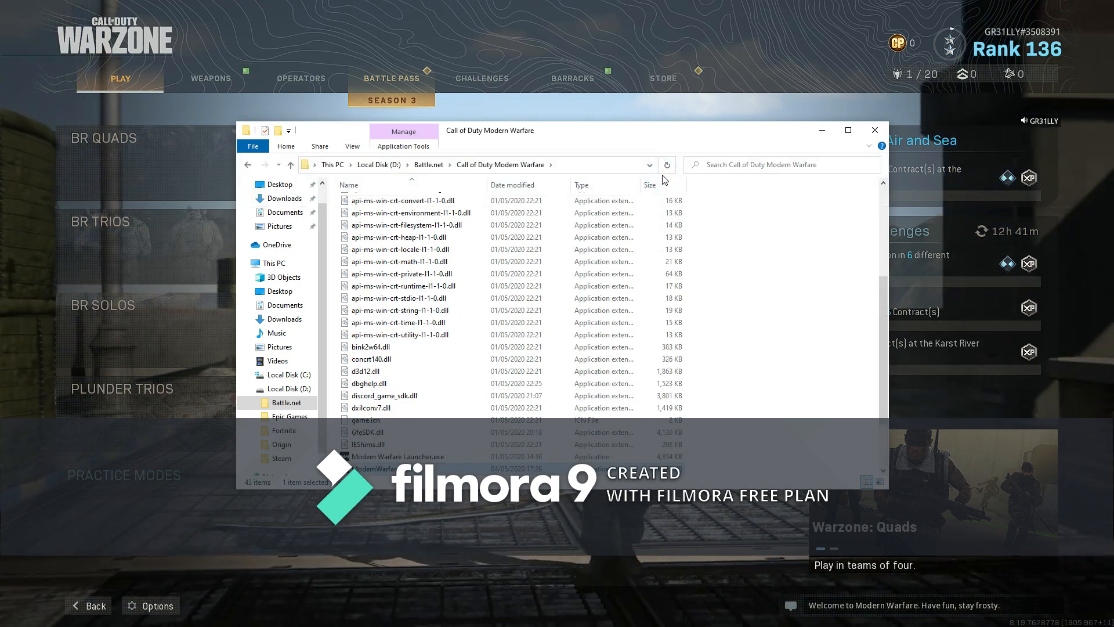
{"action": "left_click", "coordinate": [382, 394]}
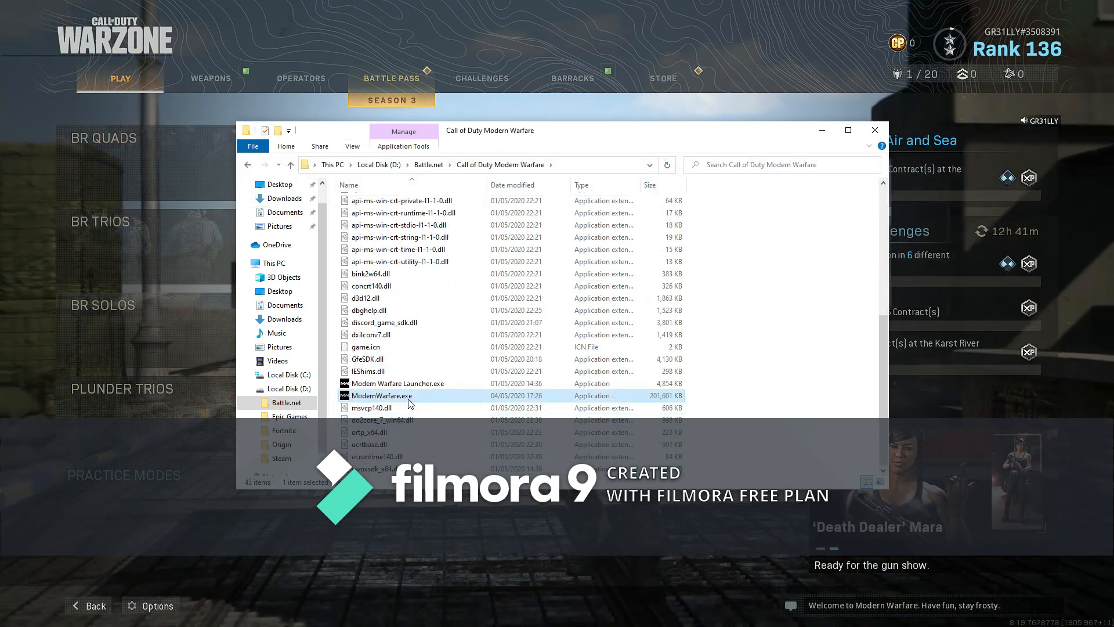
{"action": "left_click", "coordinate": [381, 396]}
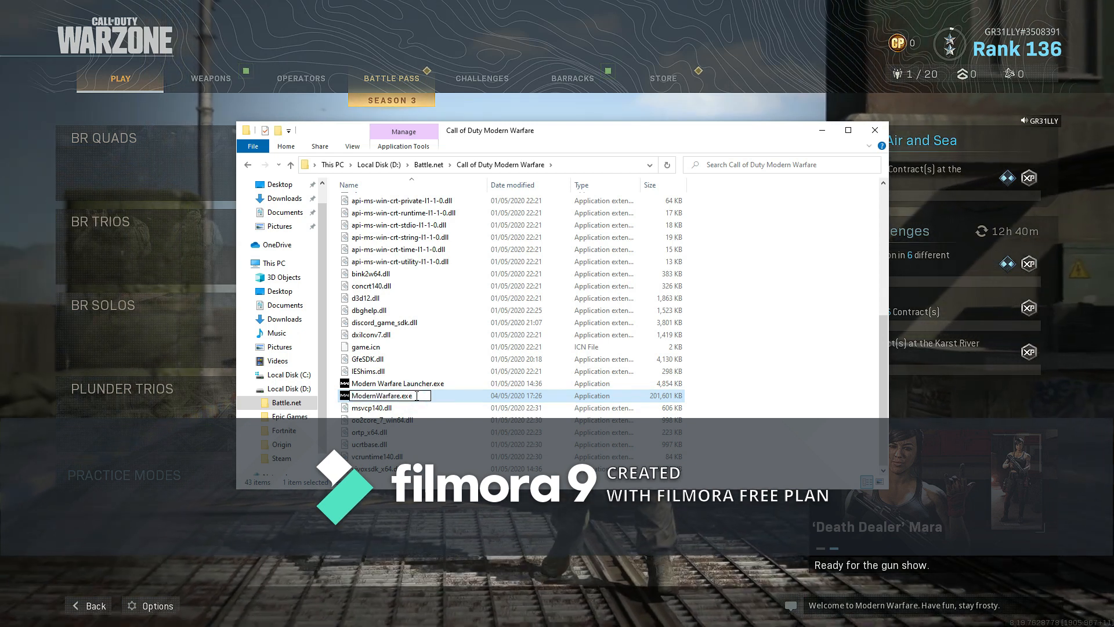
{"action": "type", "text": "1"}
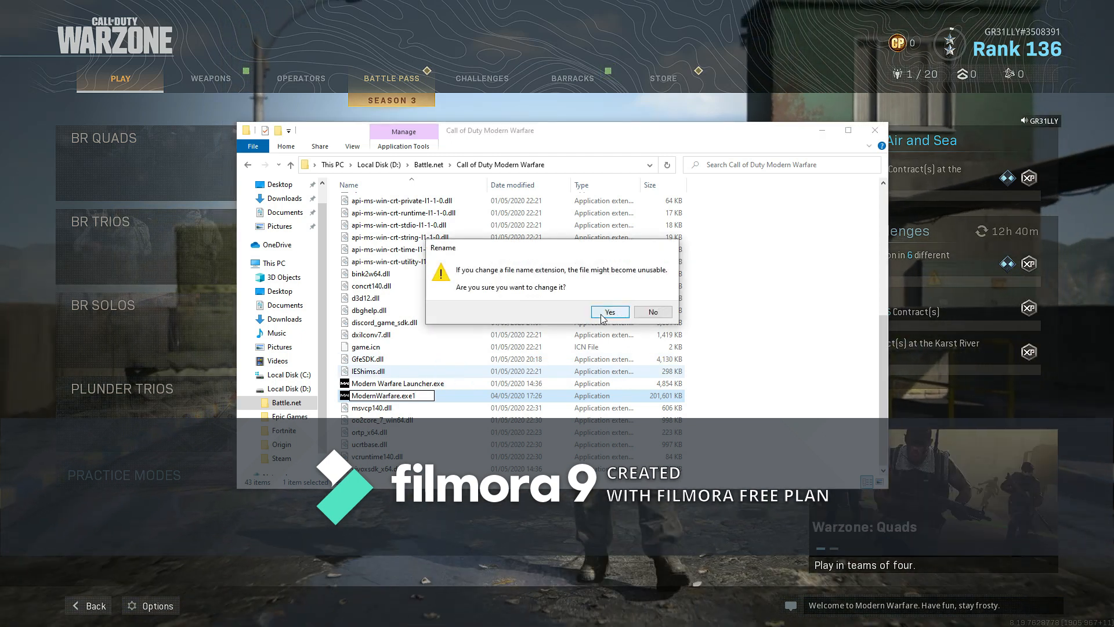
{"action": "left_click", "coordinate": [609, 313]}
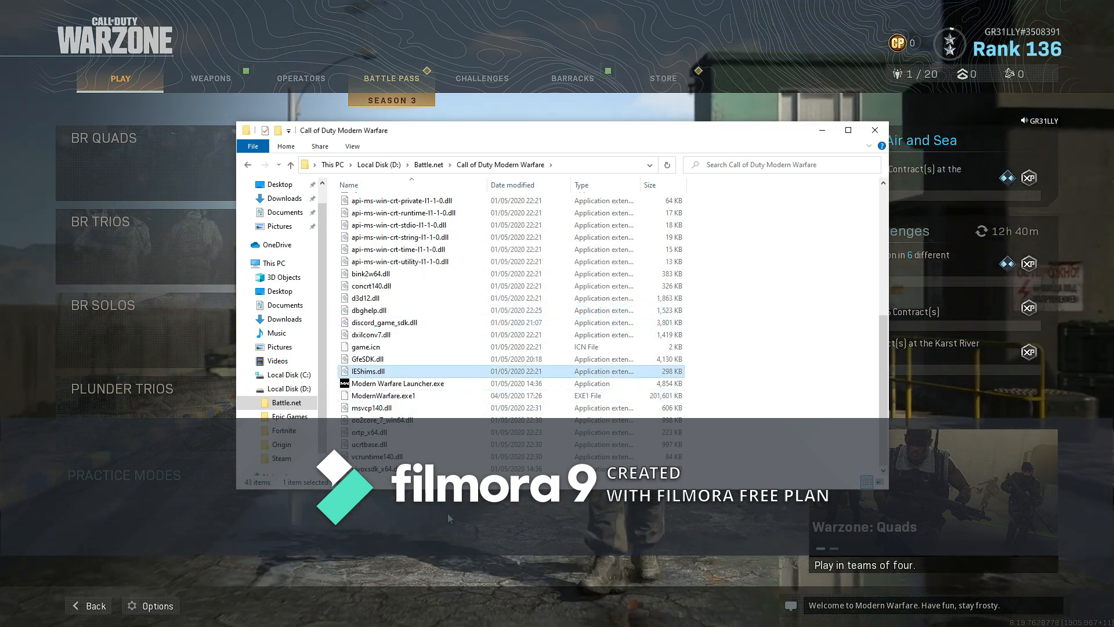
Return to Warzone and quit it to the desktop
{"action": "left_click", "coordinate": [874, 130]}
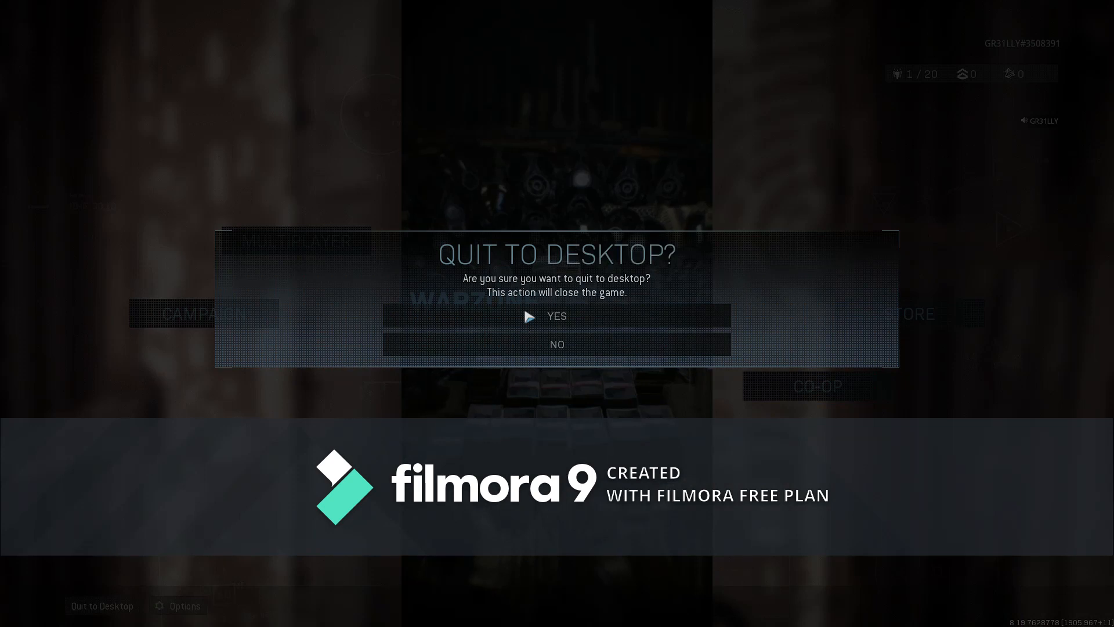
{"action": "mouse_move", "coordinate": [558, 316]}
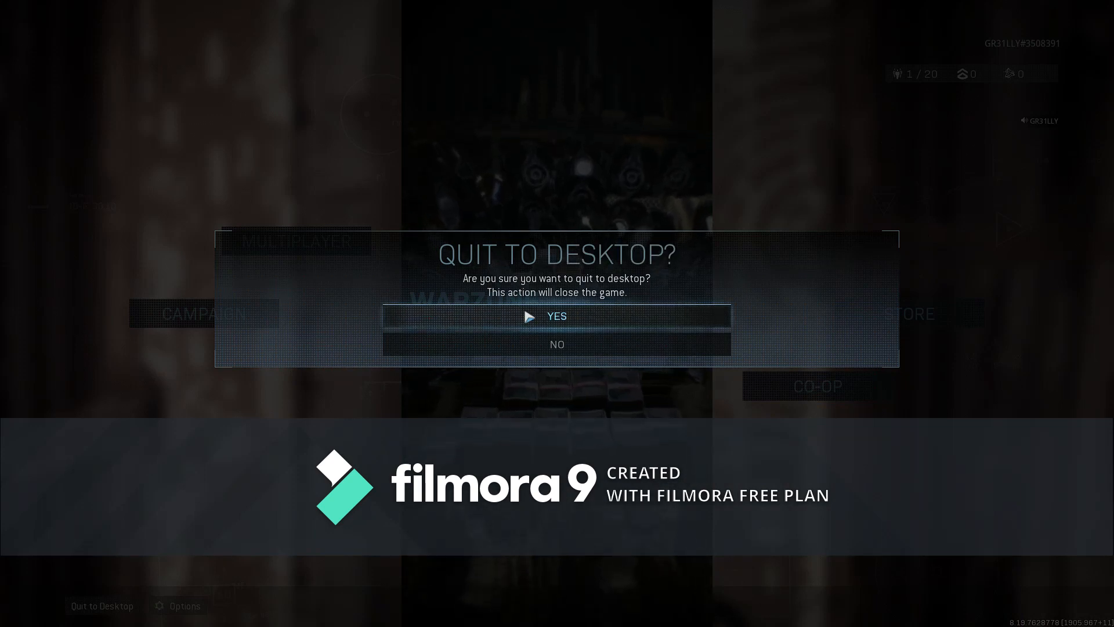
{"action": "left_click", "coordinate": [557, 344]}
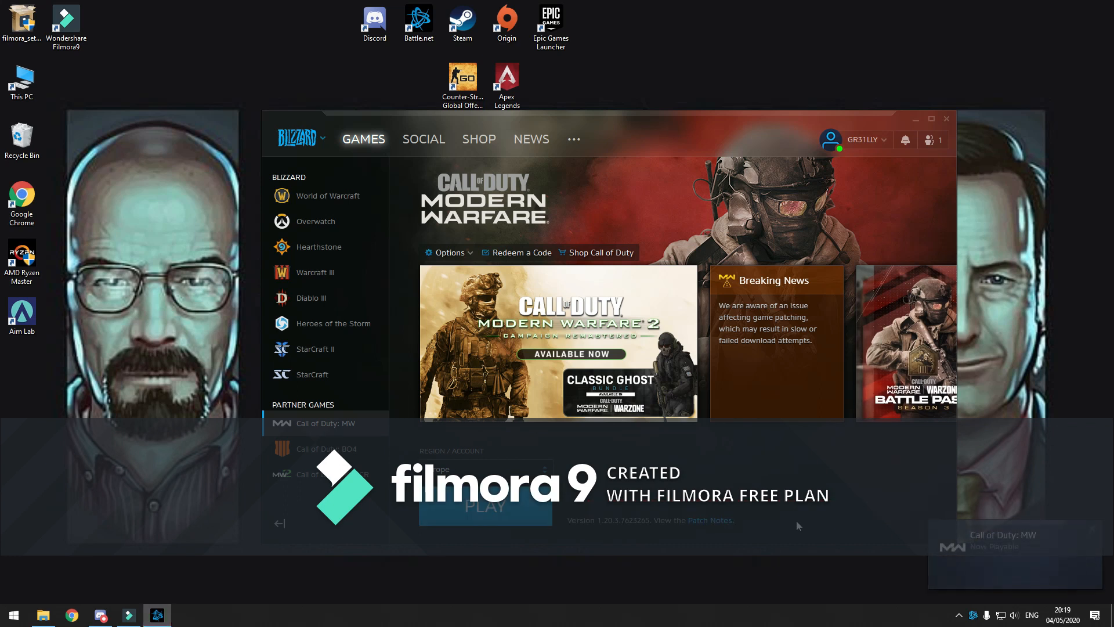
{"action": "mouse_move", "coordinate": [216, 515]}
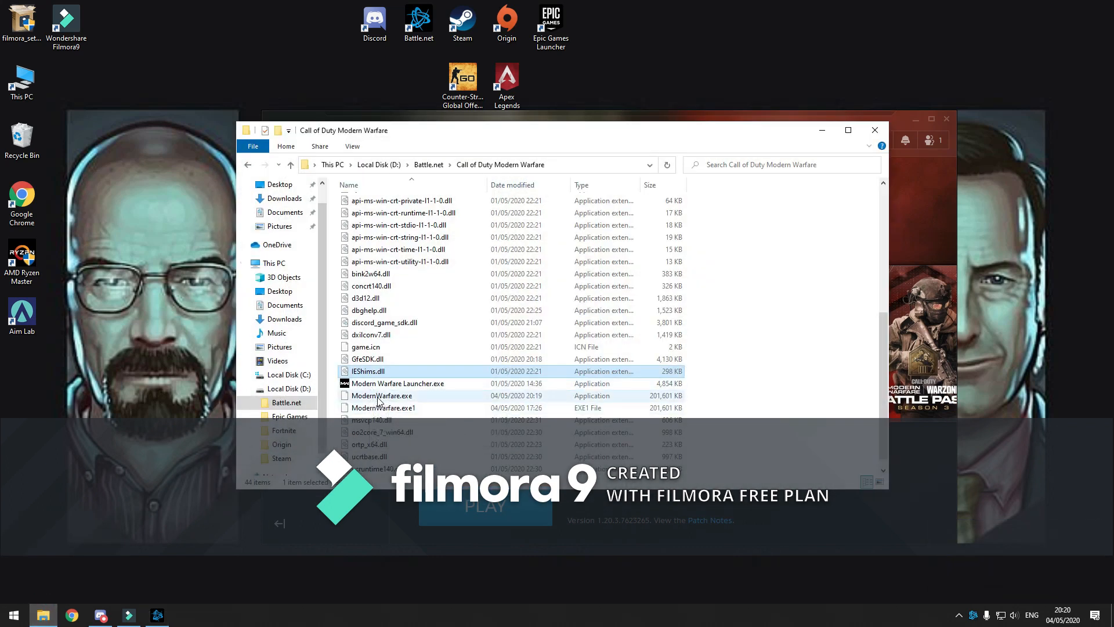
Inspect the freshly recreated ModernWarfare.exe sitting beside ModernWarfare.exe1
{"action": "left_click", "coordinate": [382, 408]}
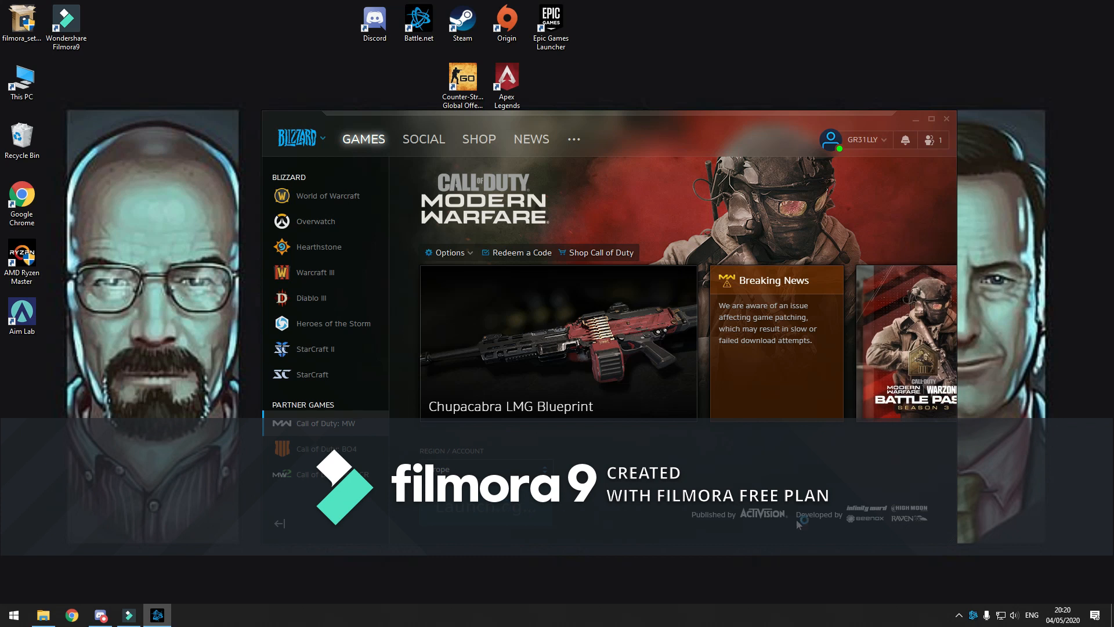
Close the Battle.net launcher, leaving the desktop with its game shortcuts
{"action": "left_click", "coordinate": [916, 118]}
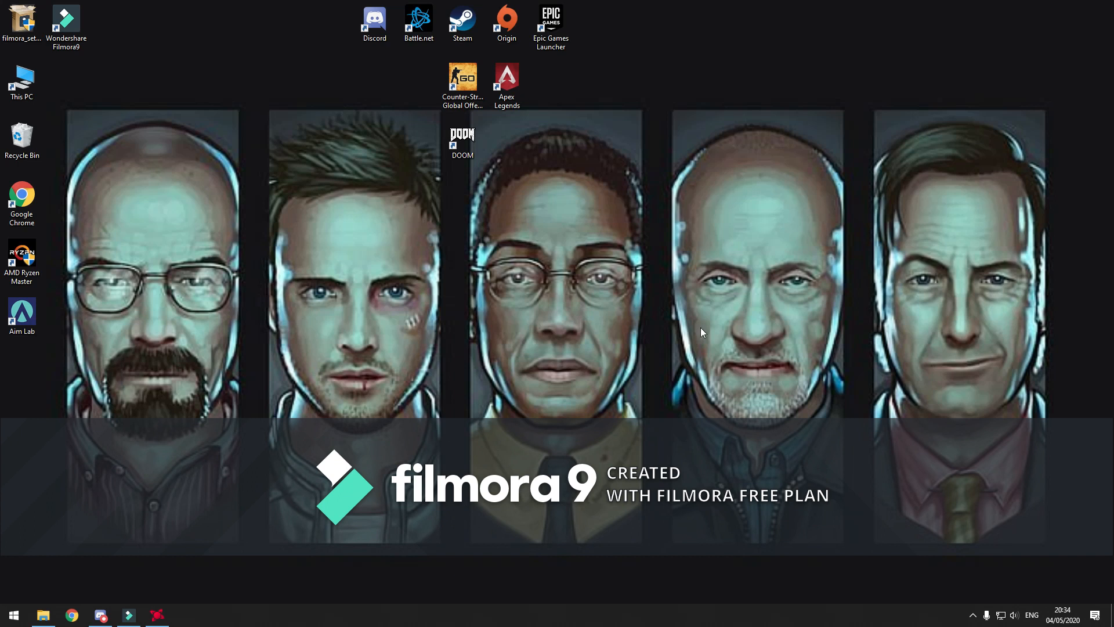
{"action": "mouse_move", "coordinate": [537, 335]}
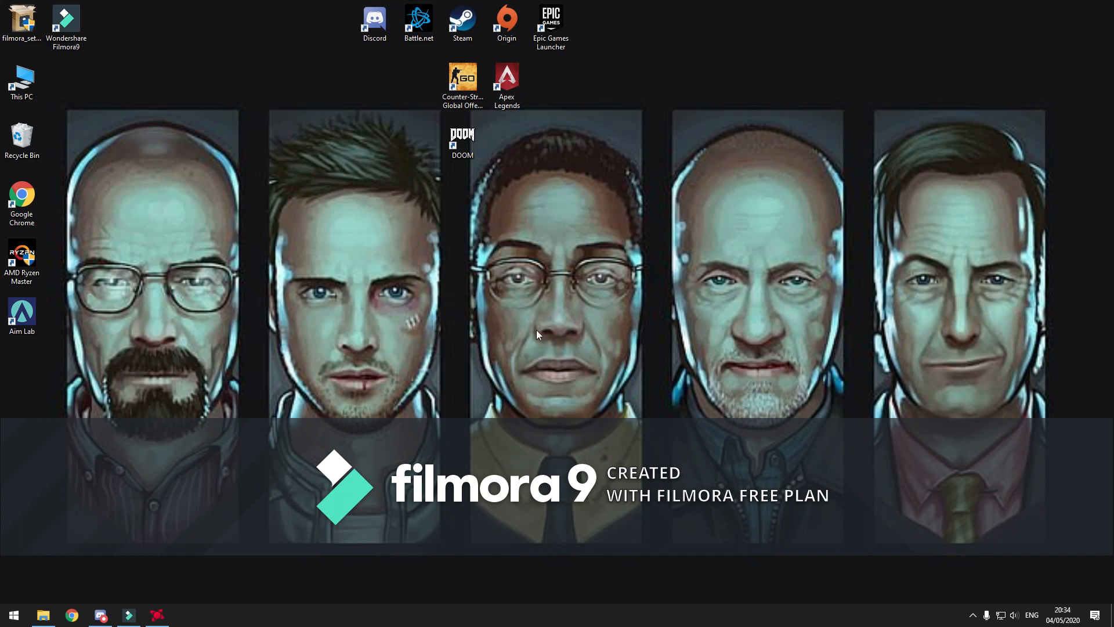
{"action": "mouse_move", "coordinate": [537, 309]}
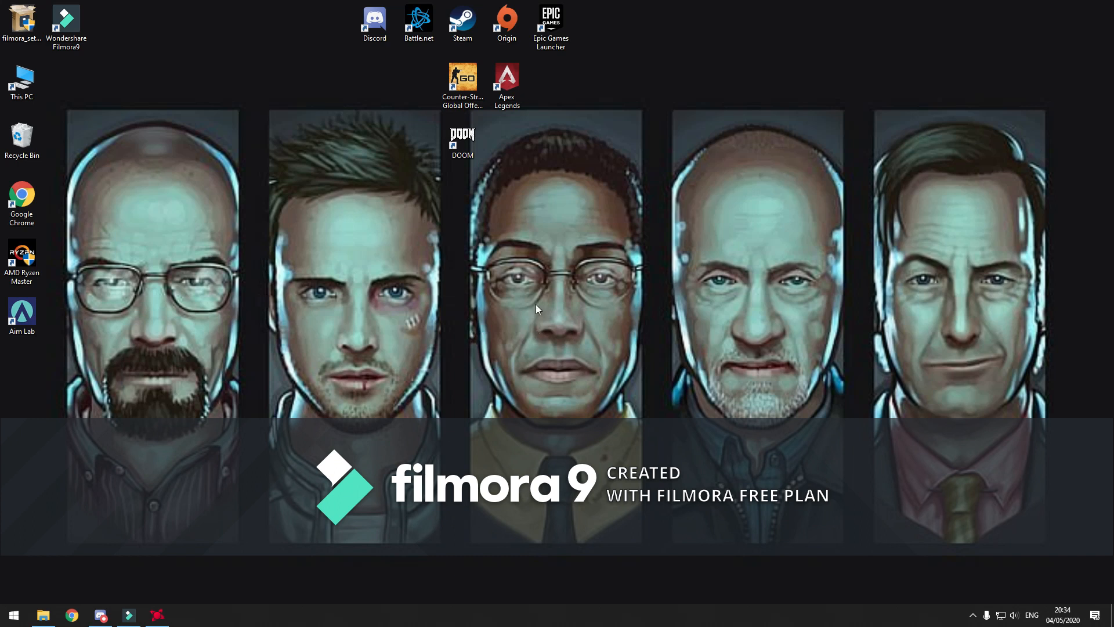
Launch AMD Radeon Software from the desktop menu, apply Automatic Undervolt GPU tuning, and minimise it
{"action": "right_click", "coordinate": [536, 309]}
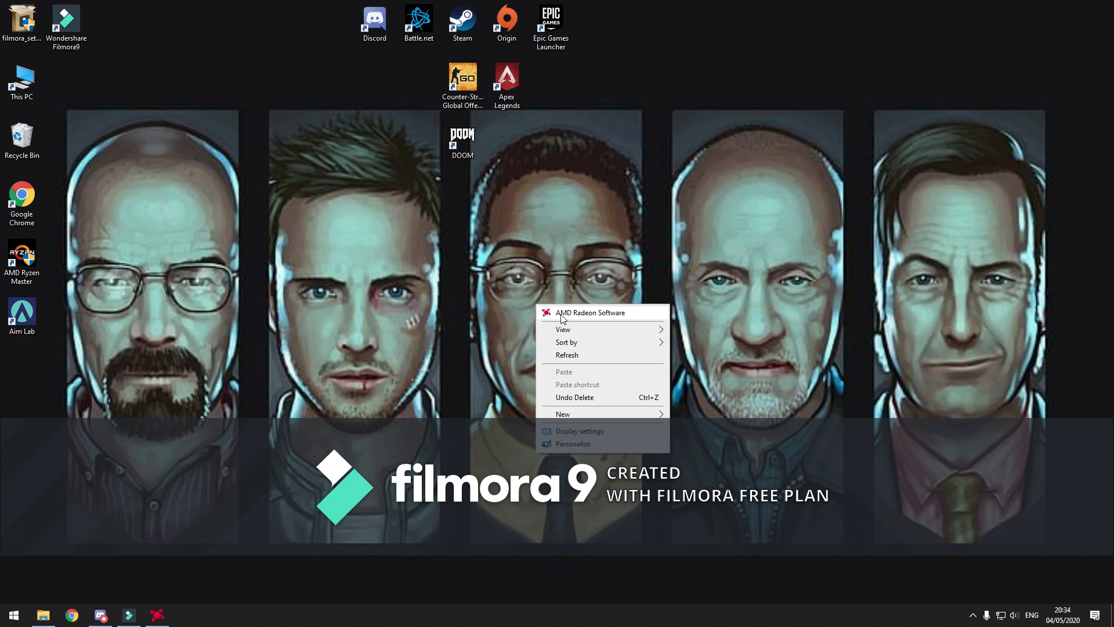
{"action": "left_click", "coordinate": [589, 312]}
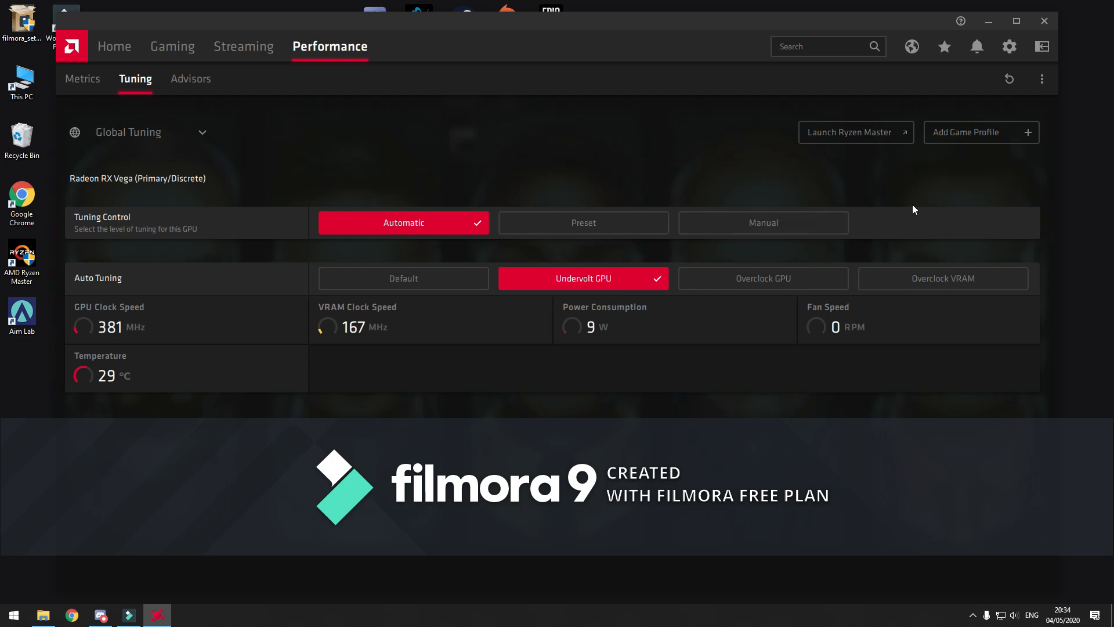
{"action": "mouse_move", "coordinate": [912, 198]}
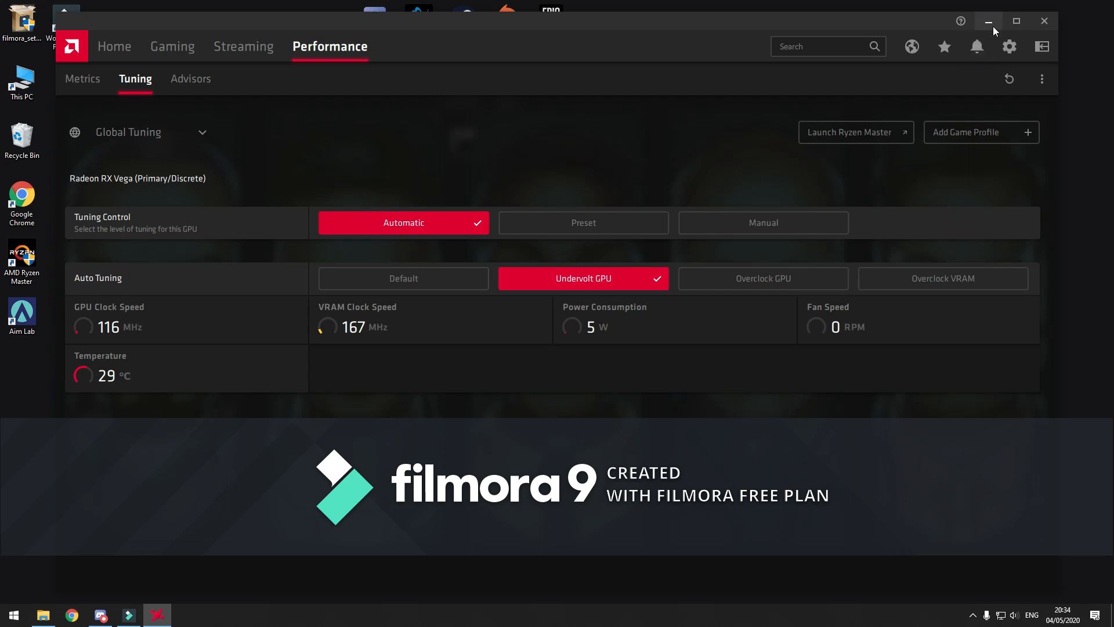
{"action": "left_click", "coordinate": [989, 21]}
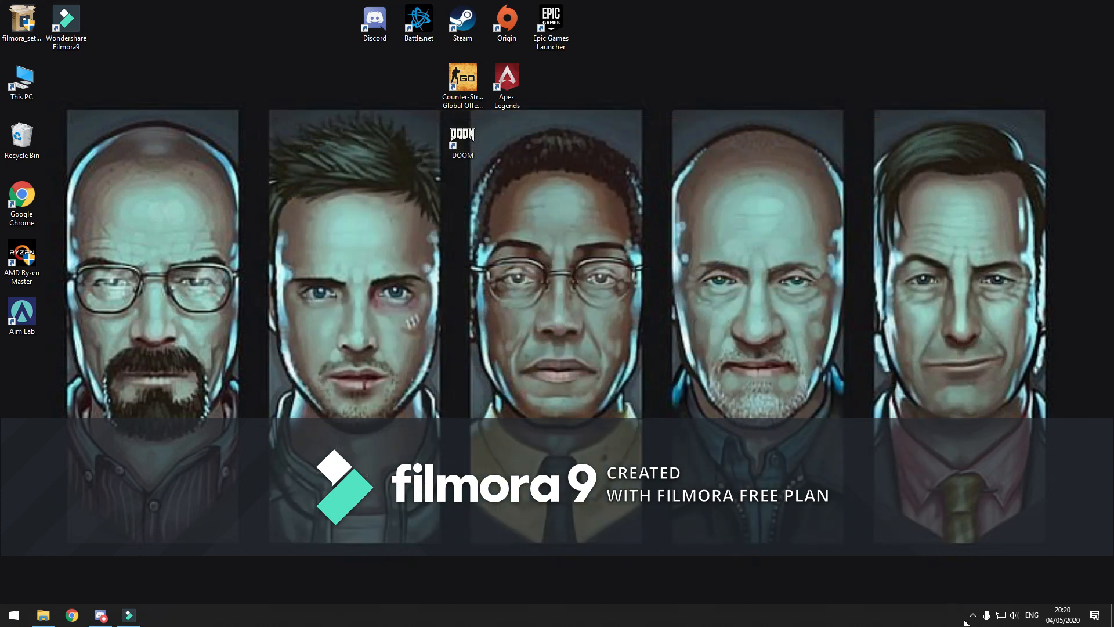
{"action": "left_click", "coordinate": [973, 615]}
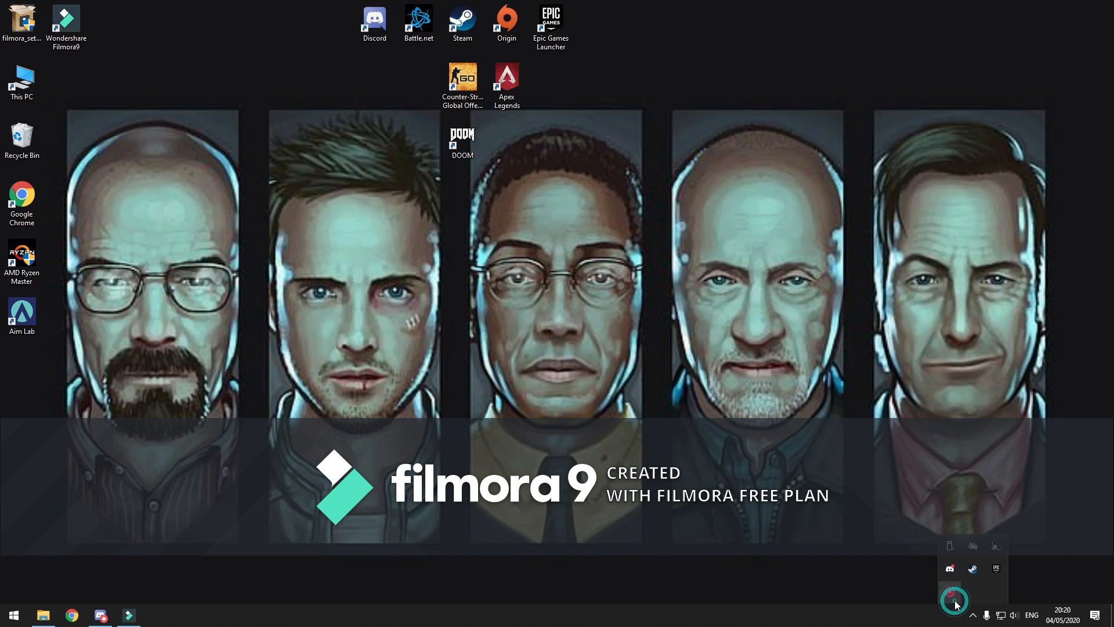